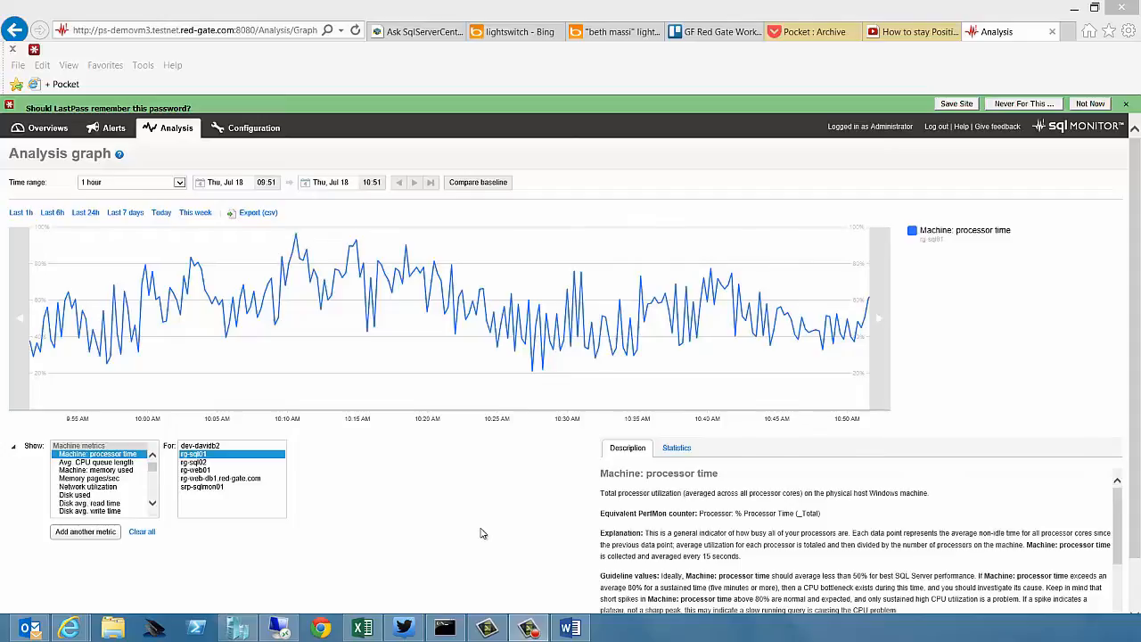
{"action": "mouse_move", "coordinate": [470, 519]}
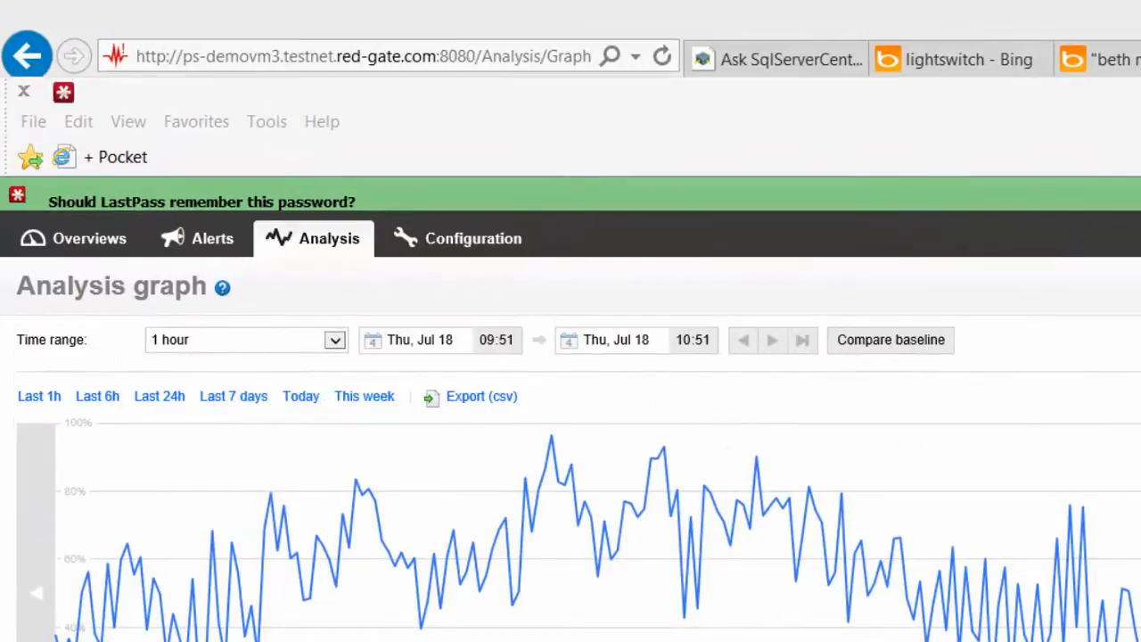
{"action": "mouse_move", "coordinate": [686, 586]}
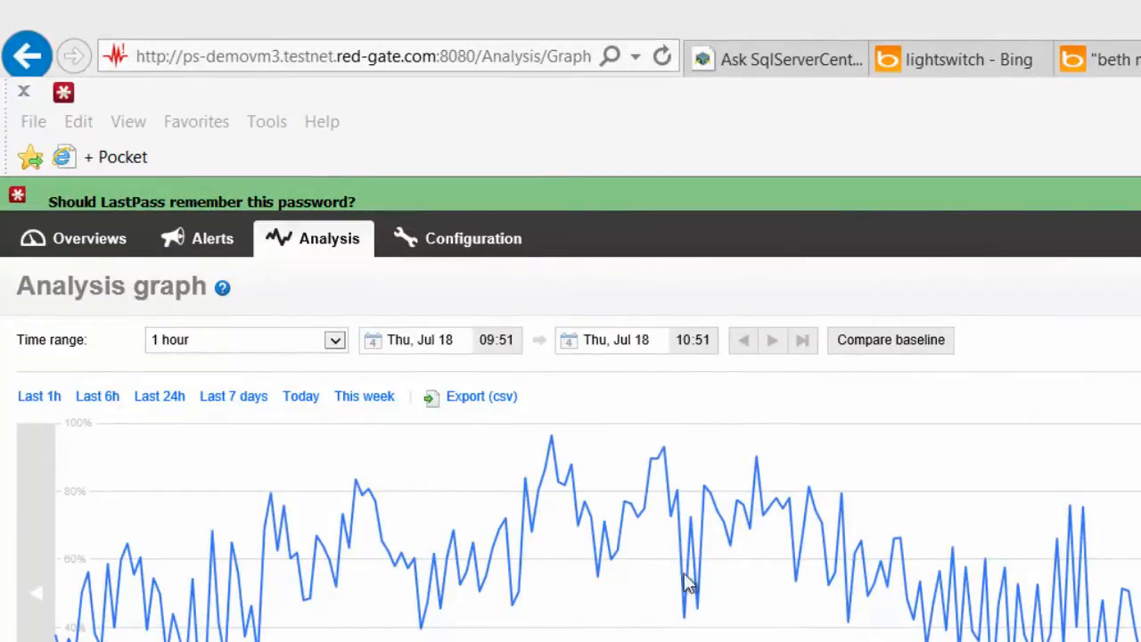
{"action": "mouse_move", "coordinate": [1043, 614]}
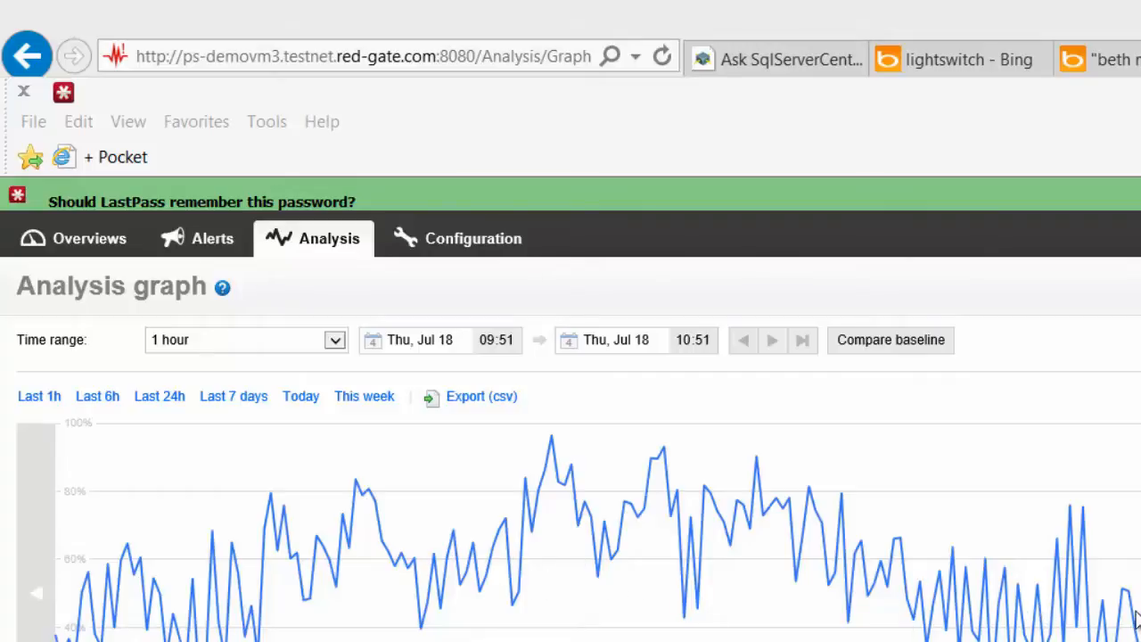
{"action": "mouse_move", "coordinate": [1021, 441]}
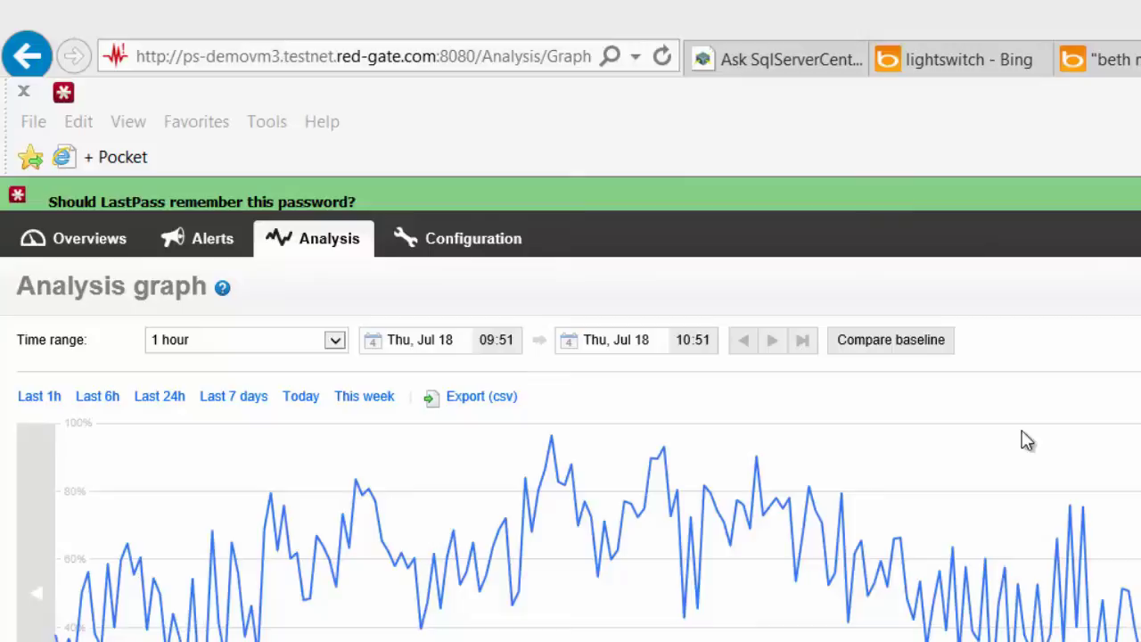
Compare rg-sql01 processor time with the same hour 7 days earlier (Thu, Jul 11 09:51–10:51).
{"action": "left_click", "coordinate": [891, 340]}
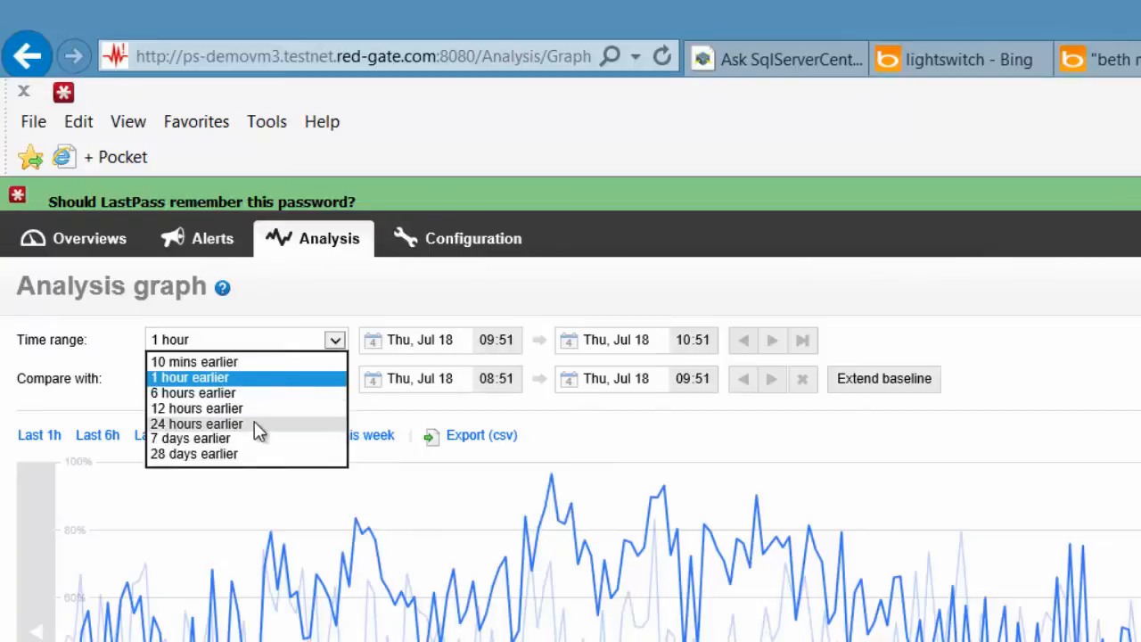
{"action": "left_click", "coordinate": [190, 438]}
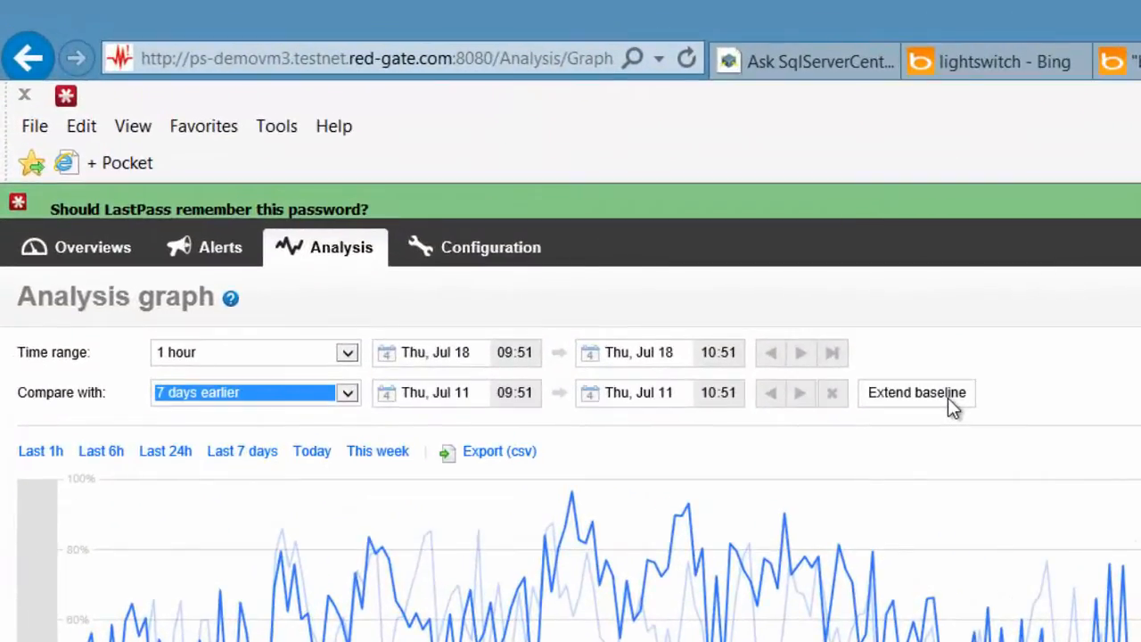
Extend the 7-days-earlier baseline to overlay several previous weekly time ranges.
{"action": "left_click", "coordinate": [916, 393]}
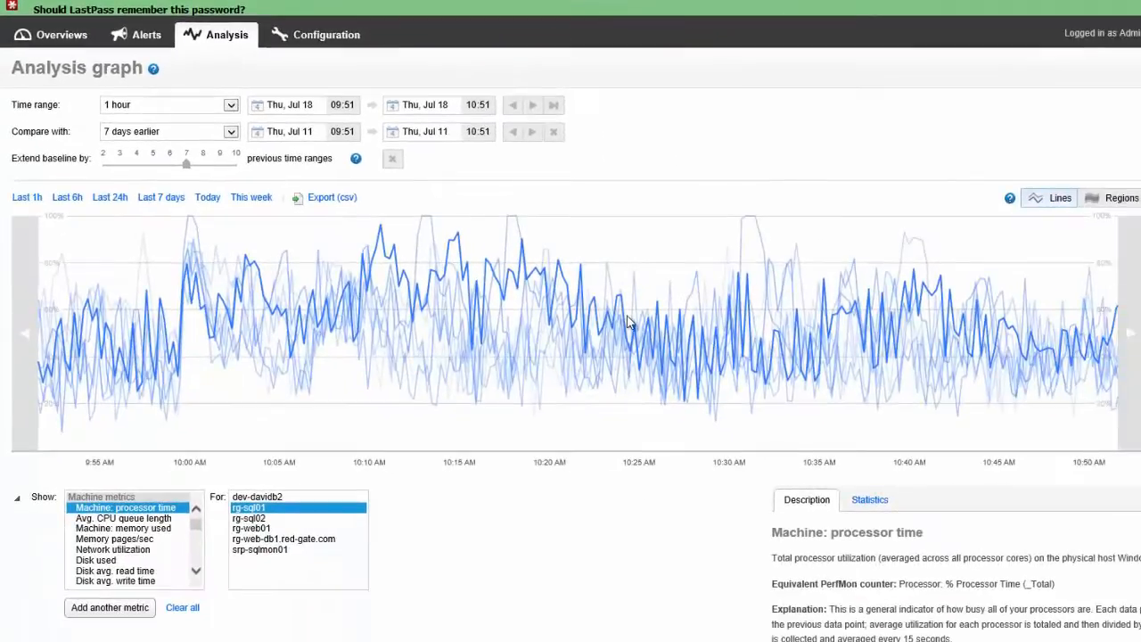
{"action": "mouse_move", "coordinate": [558, 419]}
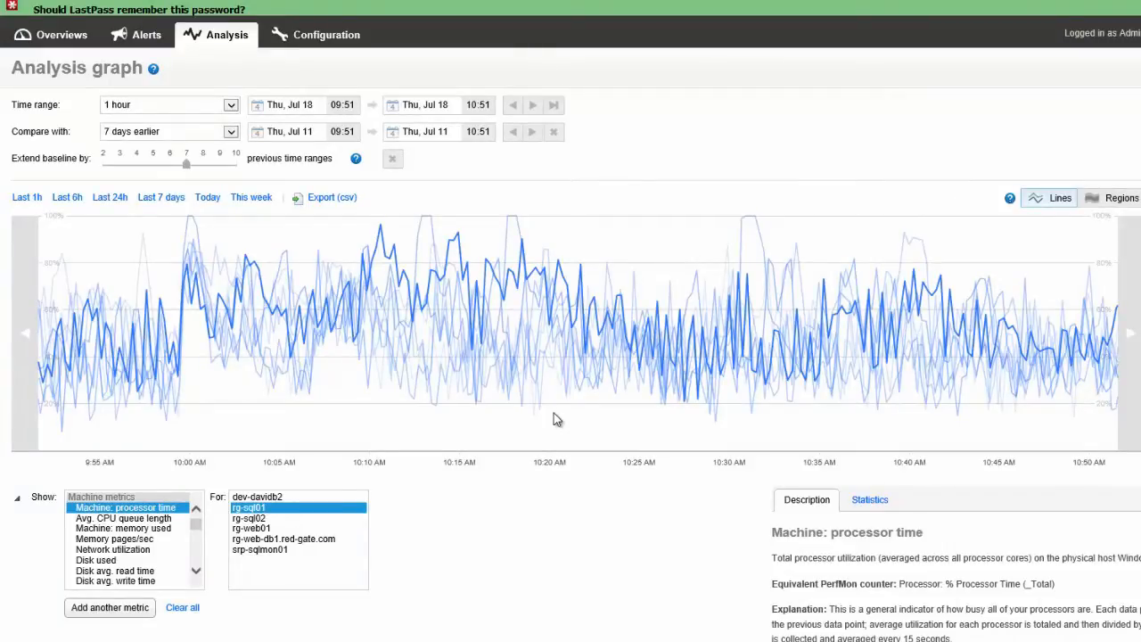
{"action": "mouse_move", "coordinate": [332, 363]}
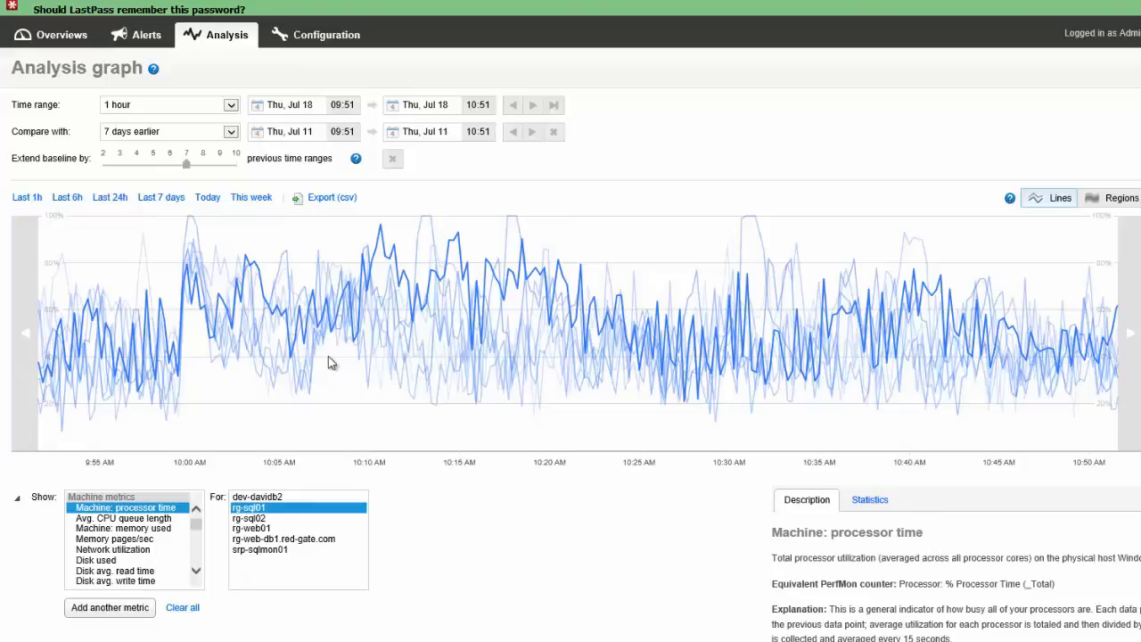
{"action": "mouse_move", "coordinate": [343, 376]}
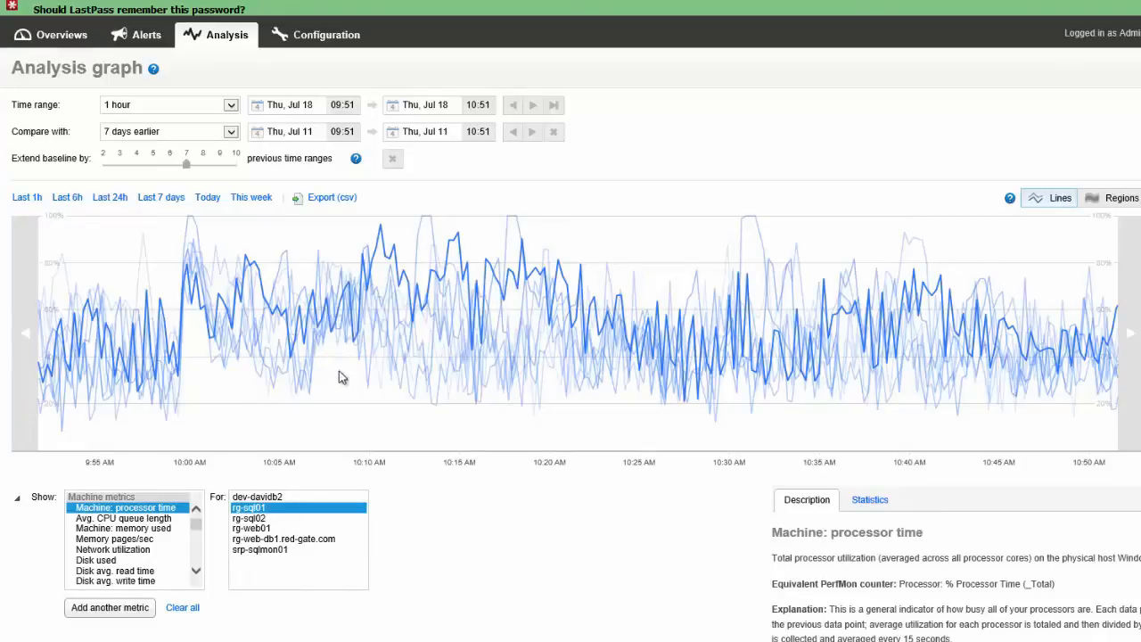
{"action": "mouse_move", "coordinate": [491, 432]}
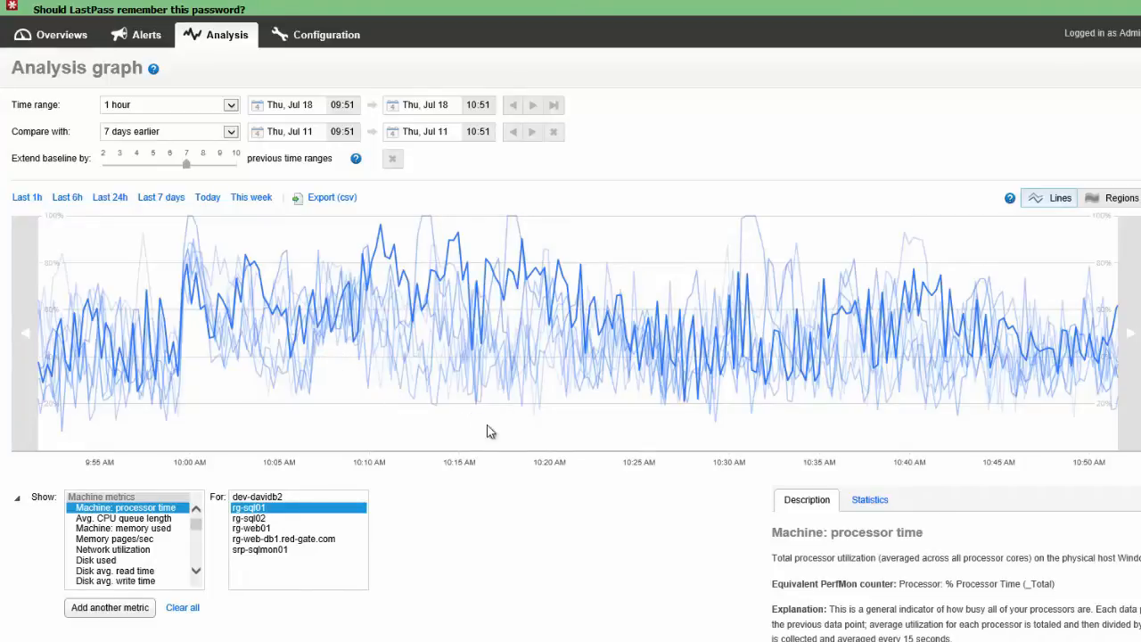
{"action": "mouse_move", "coordinate": [571, 433]}
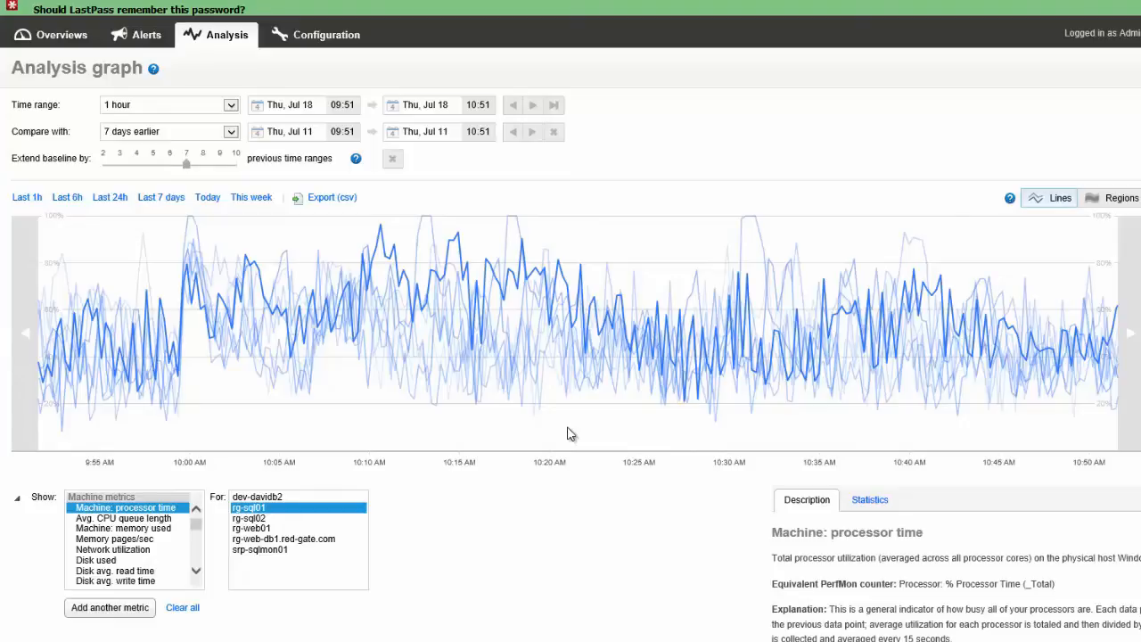
{"action": "mouse_move", "coordinate": [340, 236]}
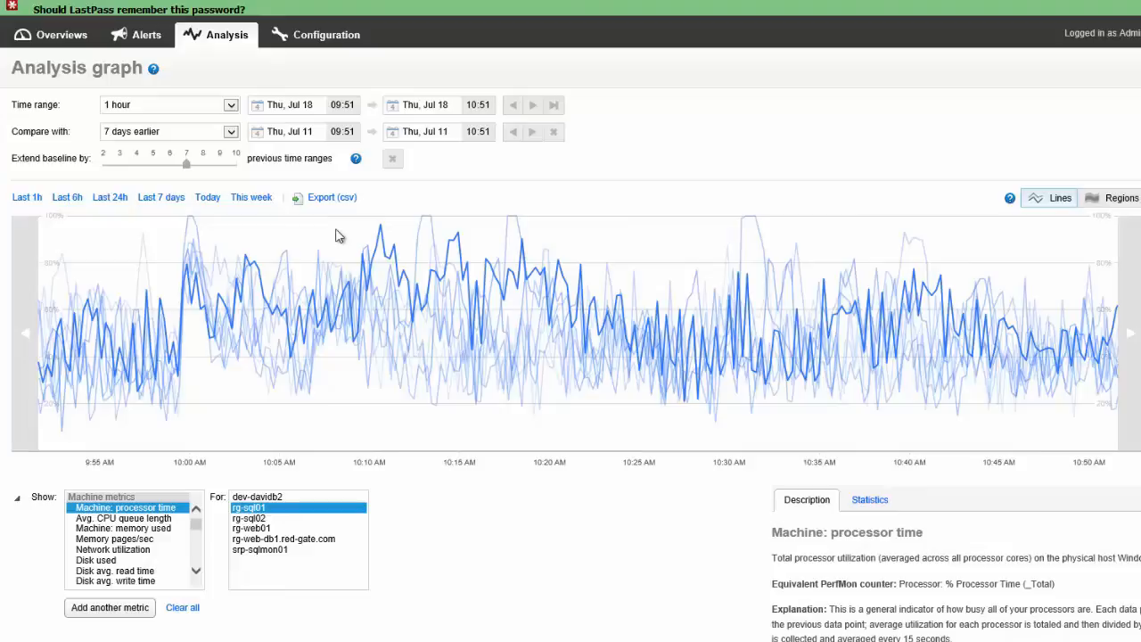
{"action": "mouse_move", "coordinate": [187, 168]}
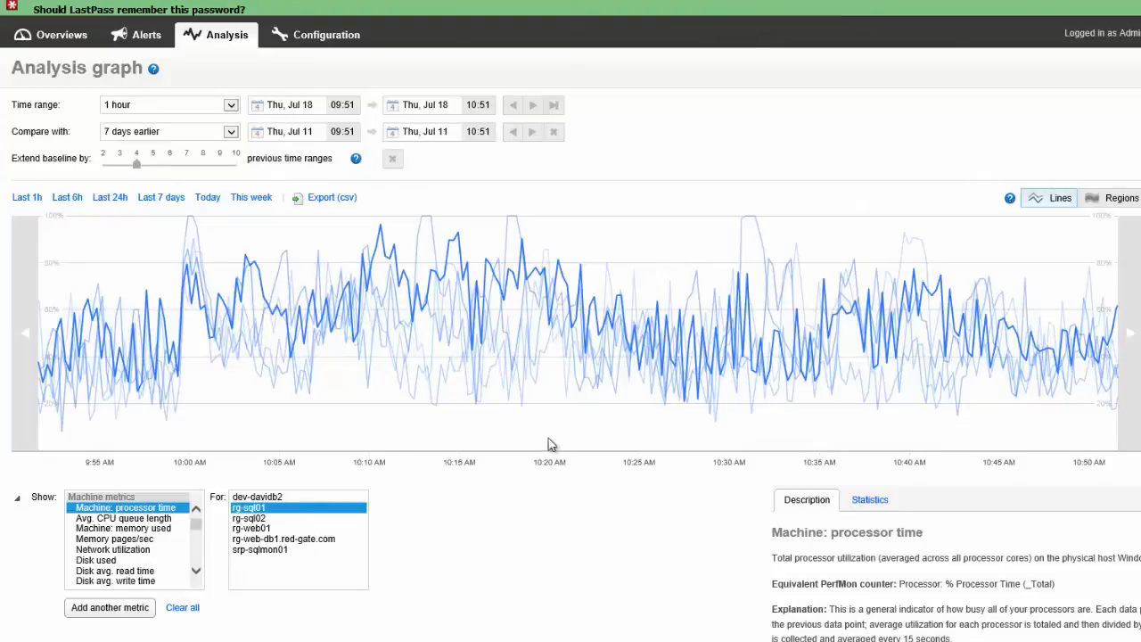
{"action": "mouse_move", "coordinate": [566, 438]}
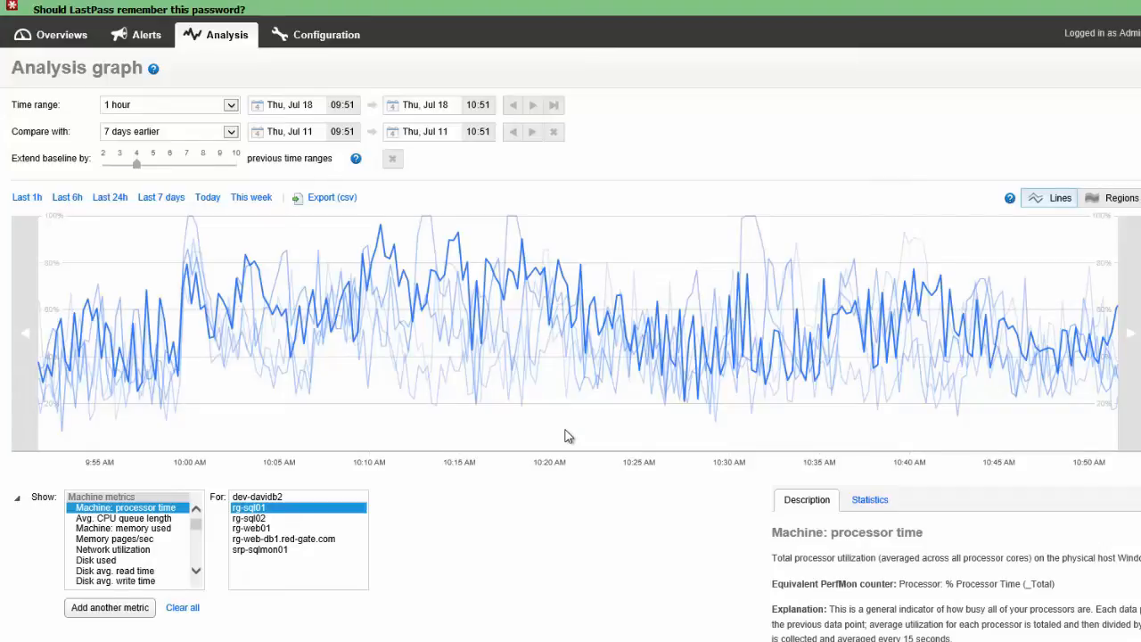
{"action": "mouse_move", "coordinate": [438, 447]}
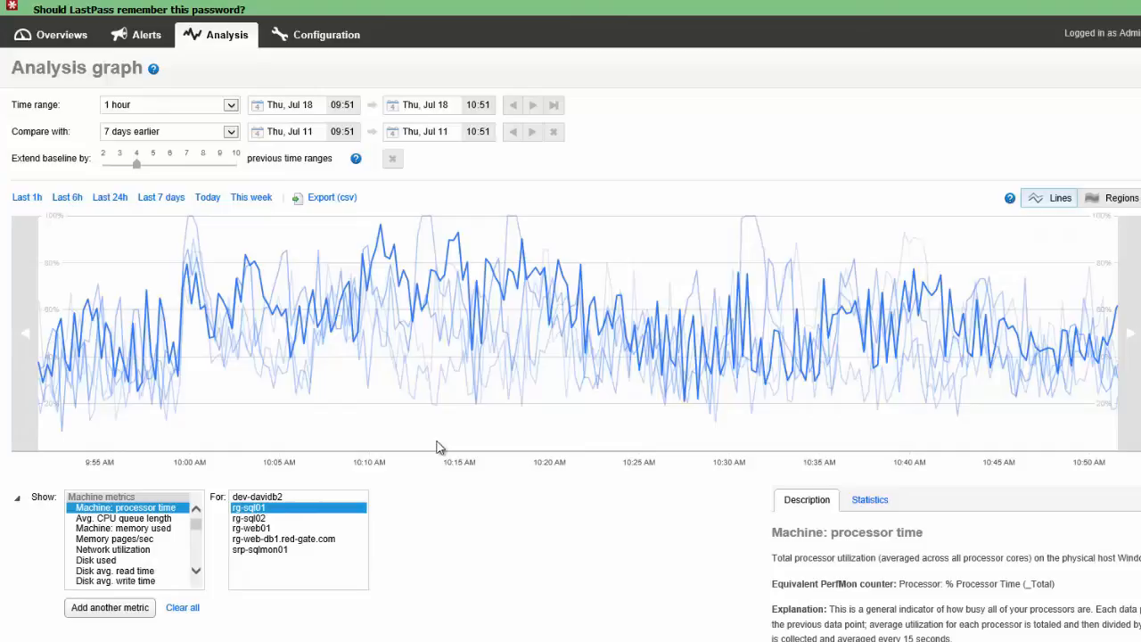
{"action": "mouse_move", "coordinate": [194, 409]}
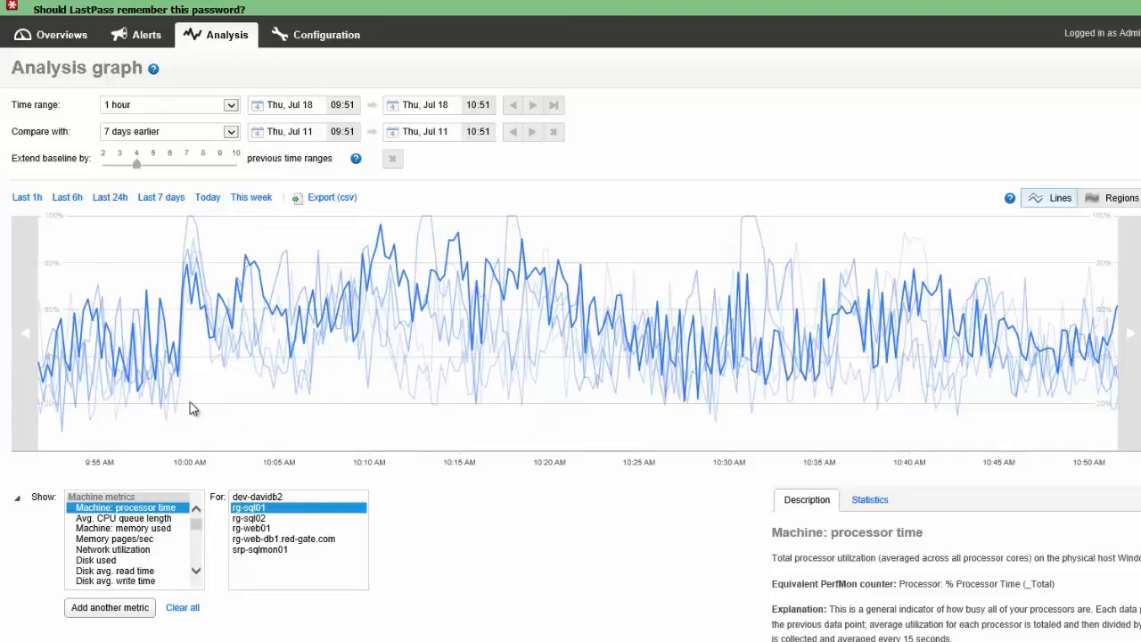
{"action": "mouse_move", "coordinate": [197, 250]}
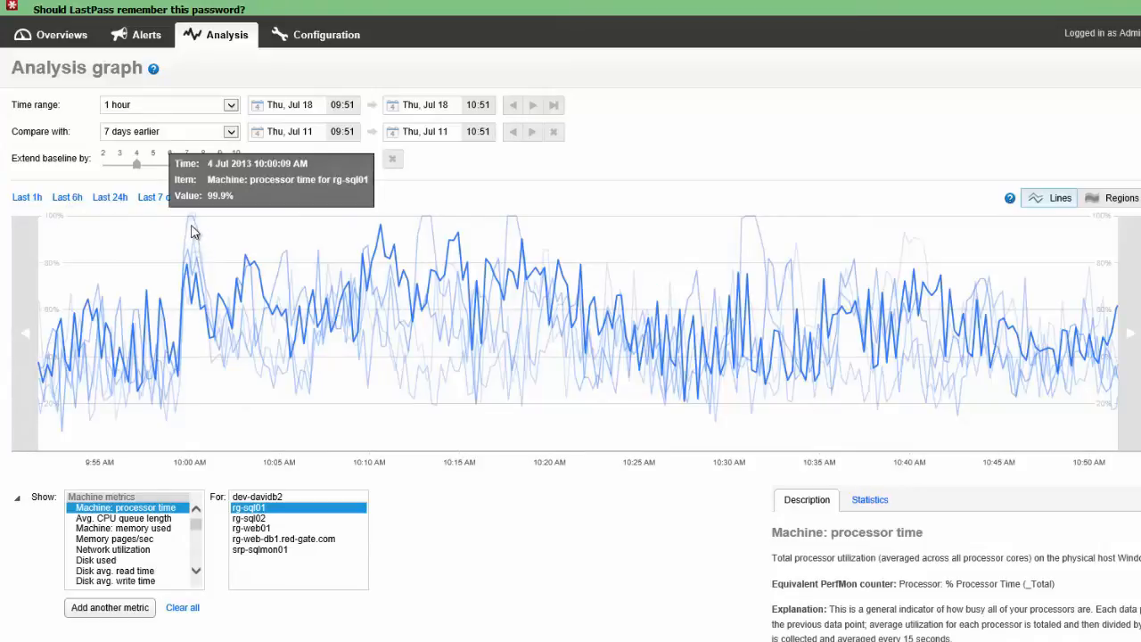
{"action": "mouse_move", "coordinate": [187, 392]}
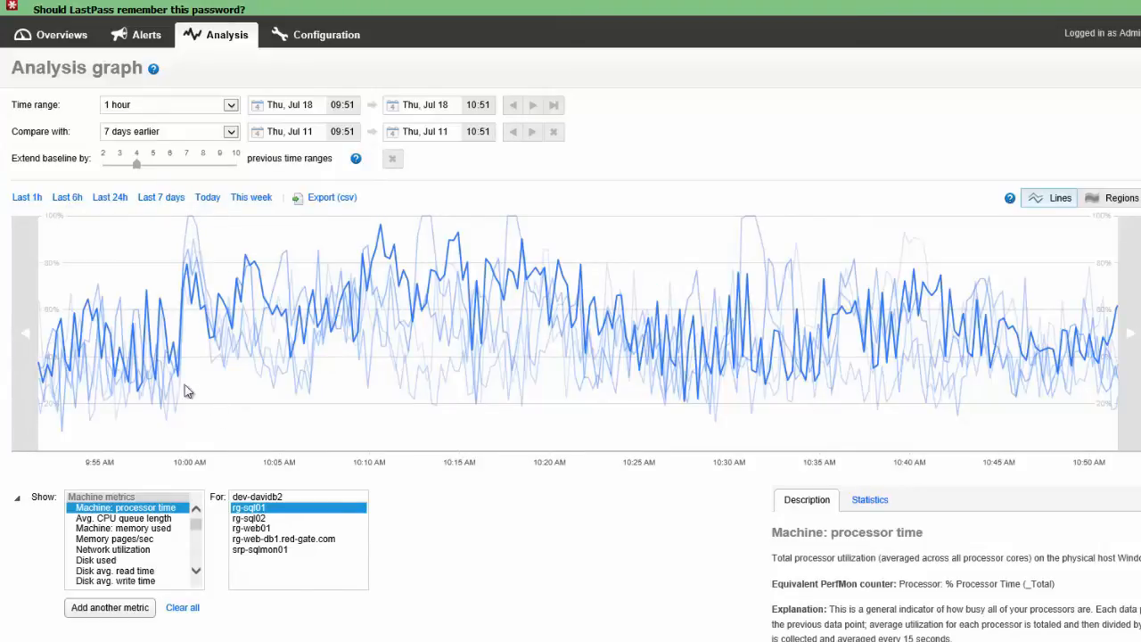
{"action": "mouse_move", "coordinate": [204, 237]}
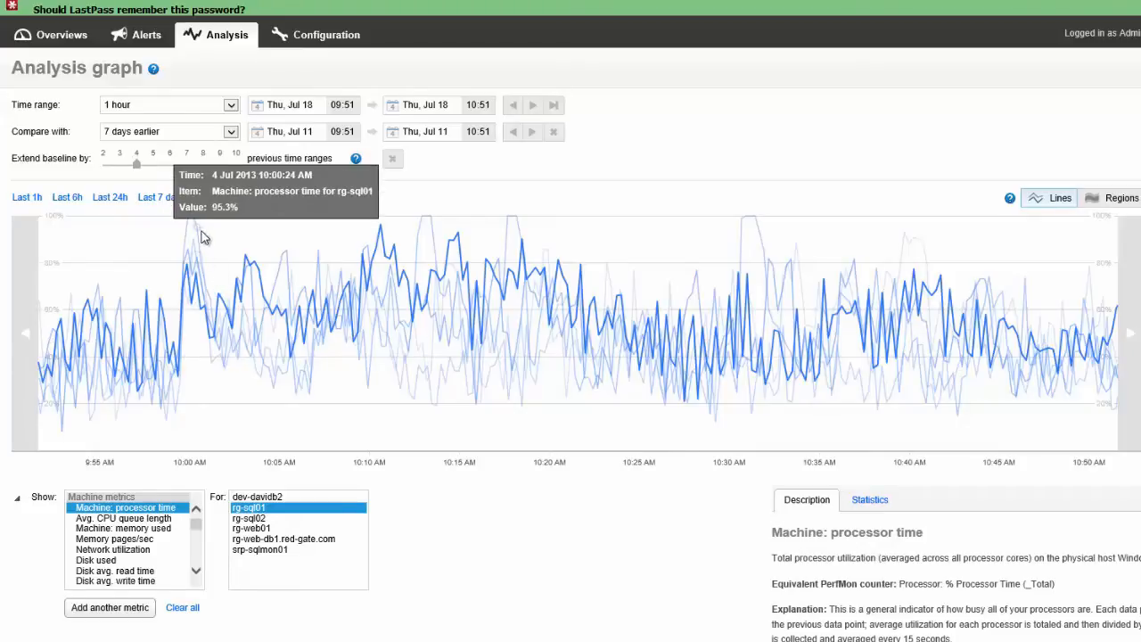
{"action": "mouse_move", "coordinate": [265, 302]}
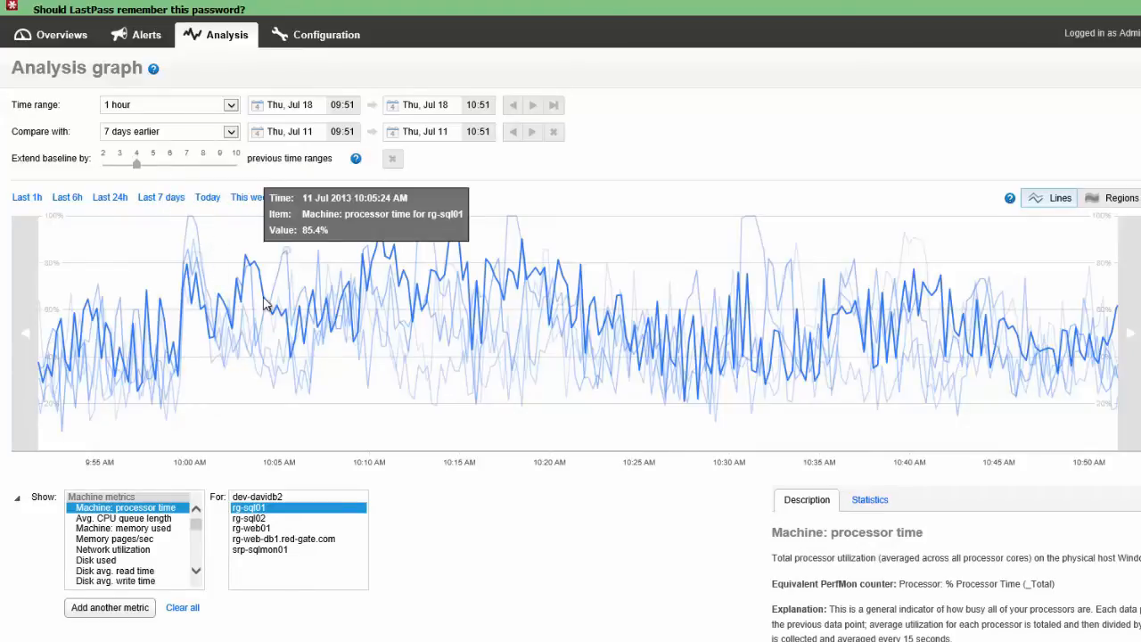
{"action": "mouse_move", "coordinate": [214, 409]}
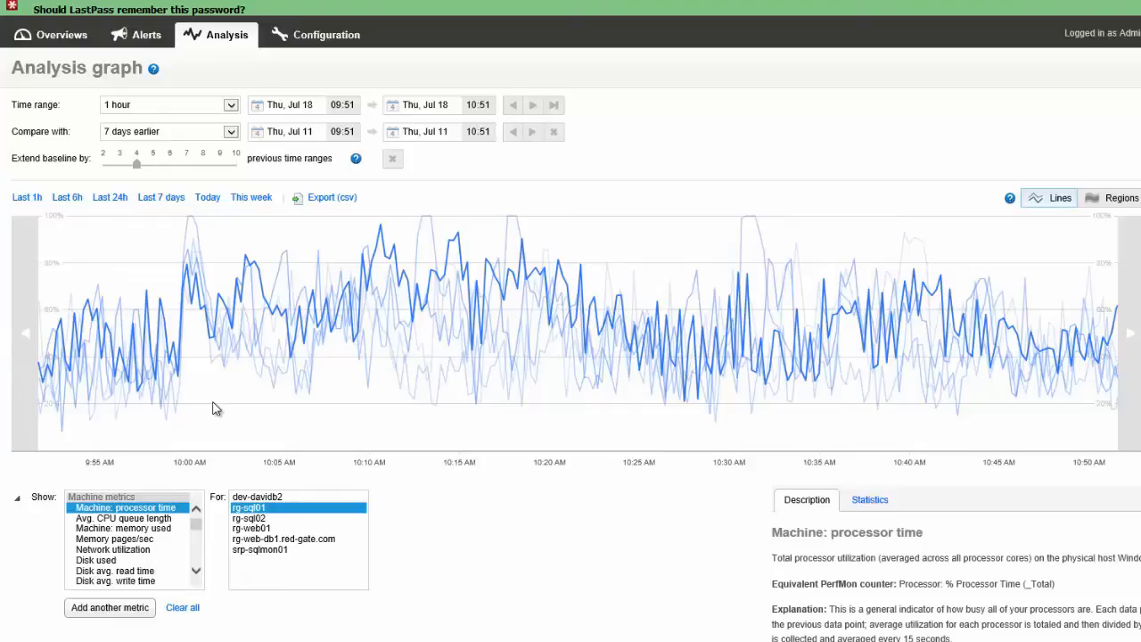
{"action": "mouse_move", "coordinate": [230, 417]}
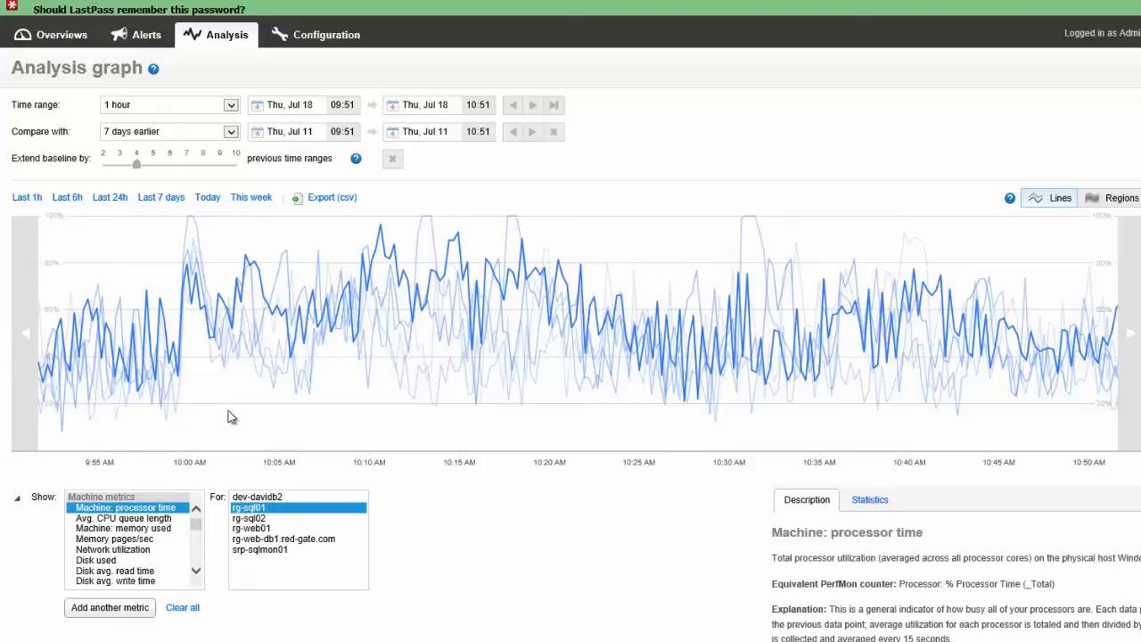
{"action": "mouse_move", "coordinate": [622, 425]}
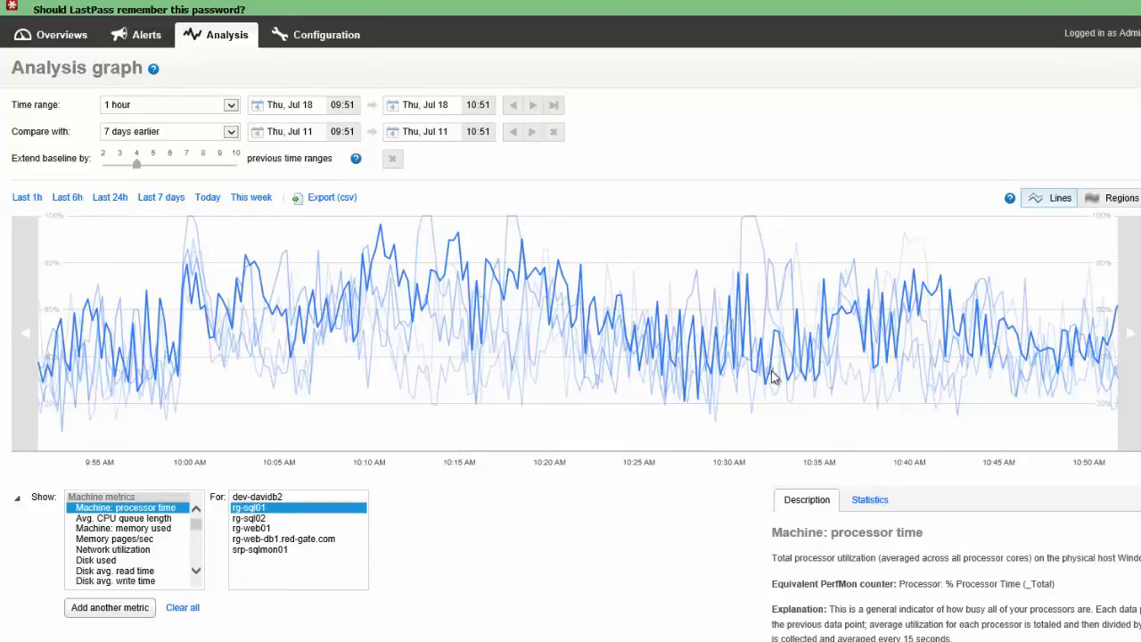
Switch the baseline display from separate lines to shaded regions.
{"action": "left_click", "coordinate": [1122, 197]}
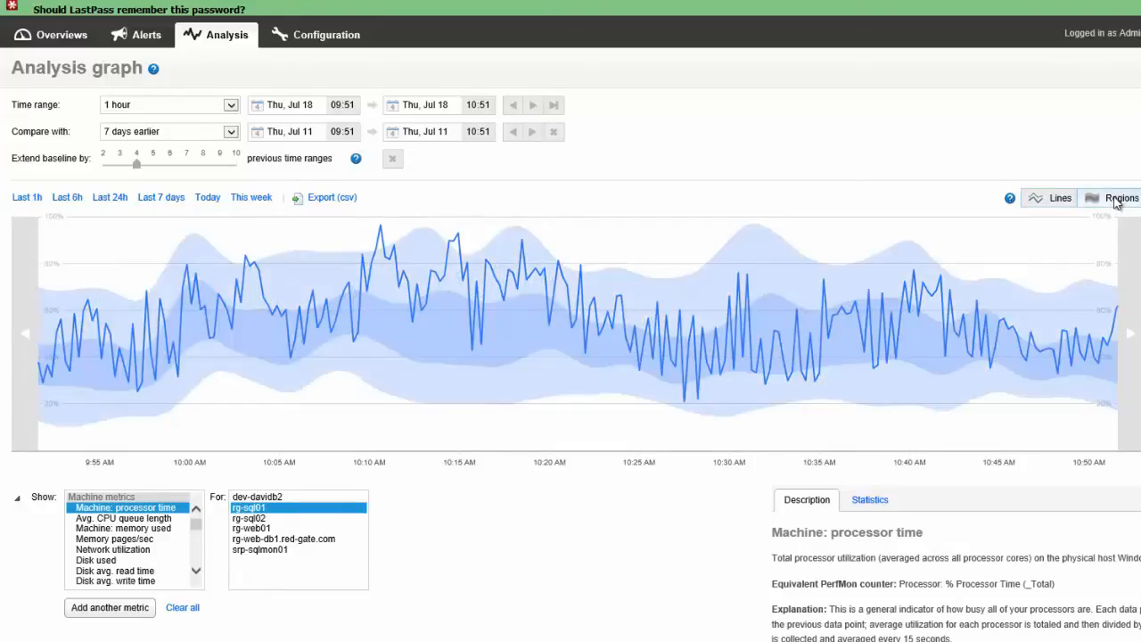
{"action": "mouse_move", "coordinate": [340, 429]}
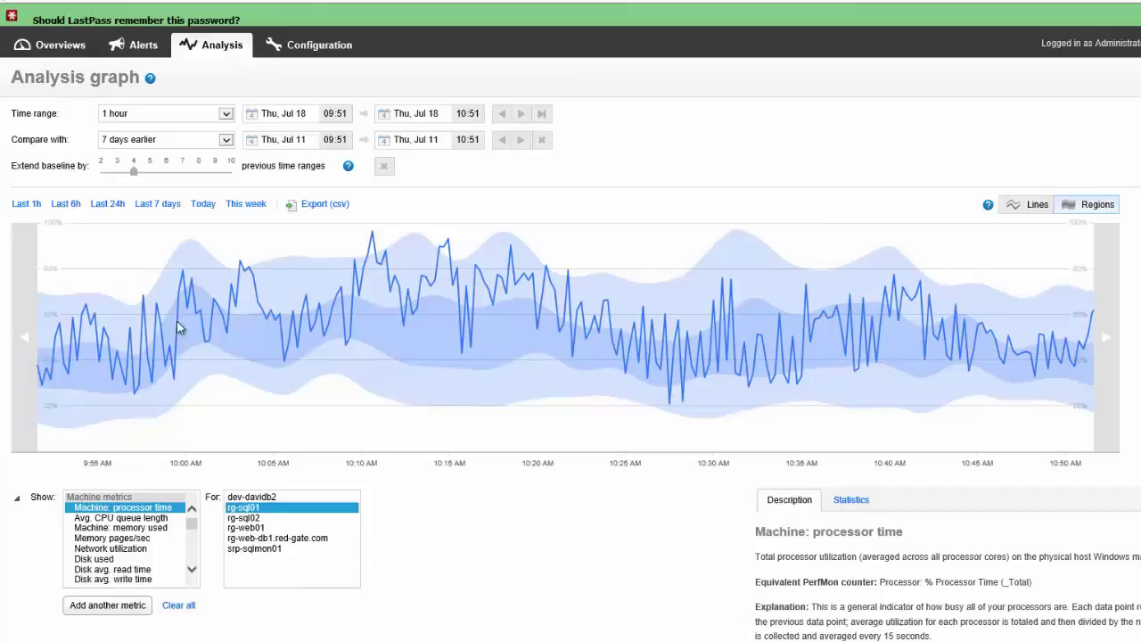
{"action": "mouse_move", "coordinate": [619, 349]}
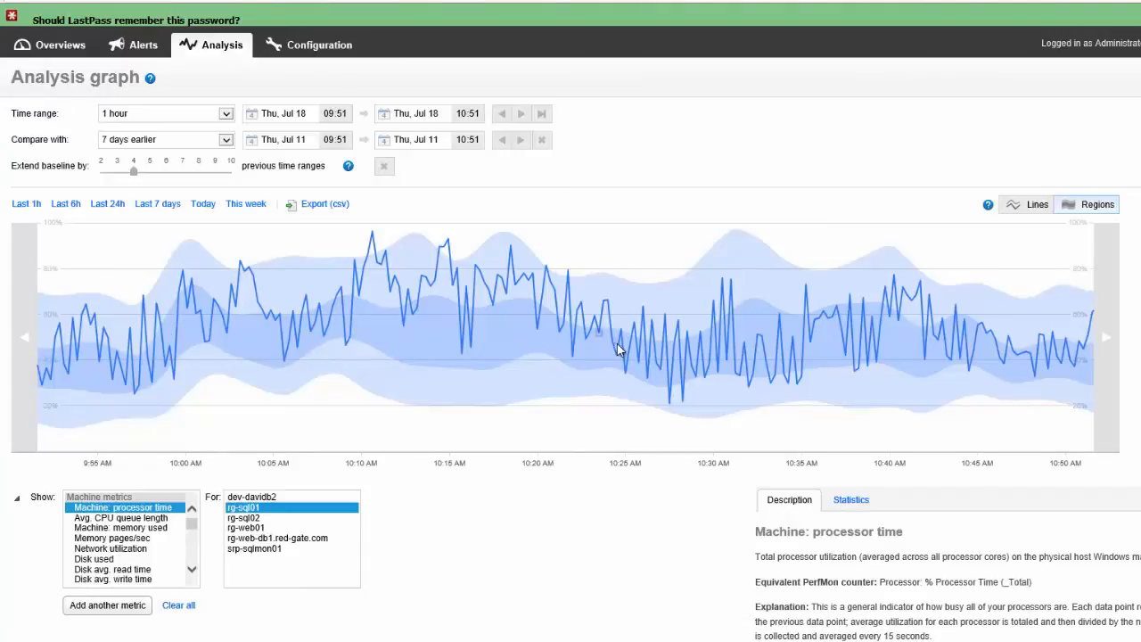
{"action": "mouse_move", "coordinate": [1048, 378]}
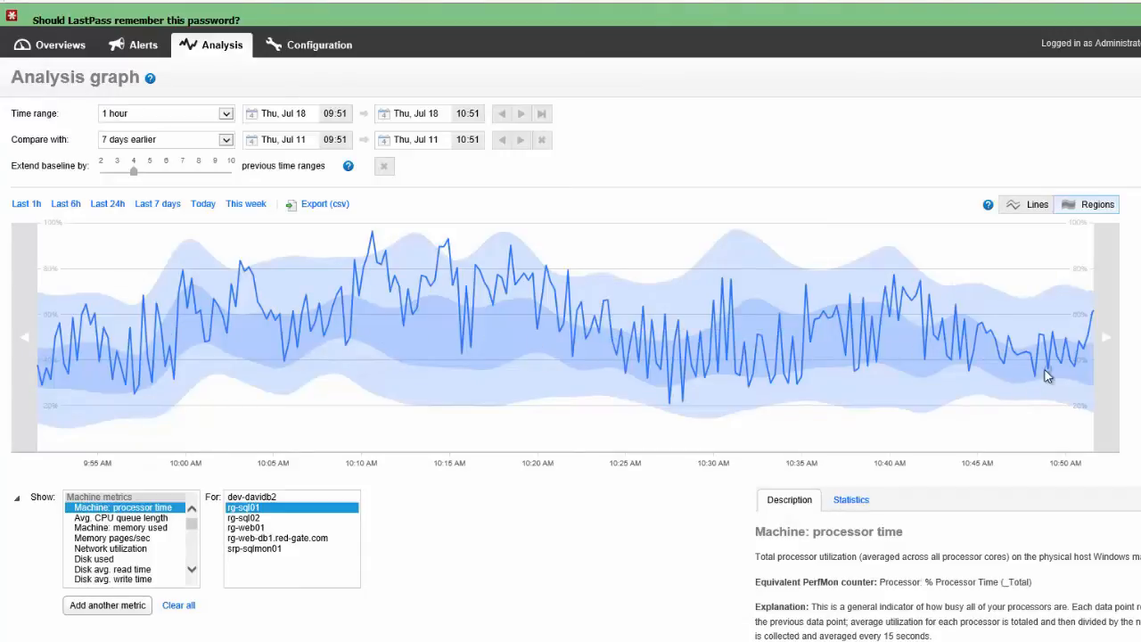
{"action": "mouse_move", "coordinate": [904, 441]}
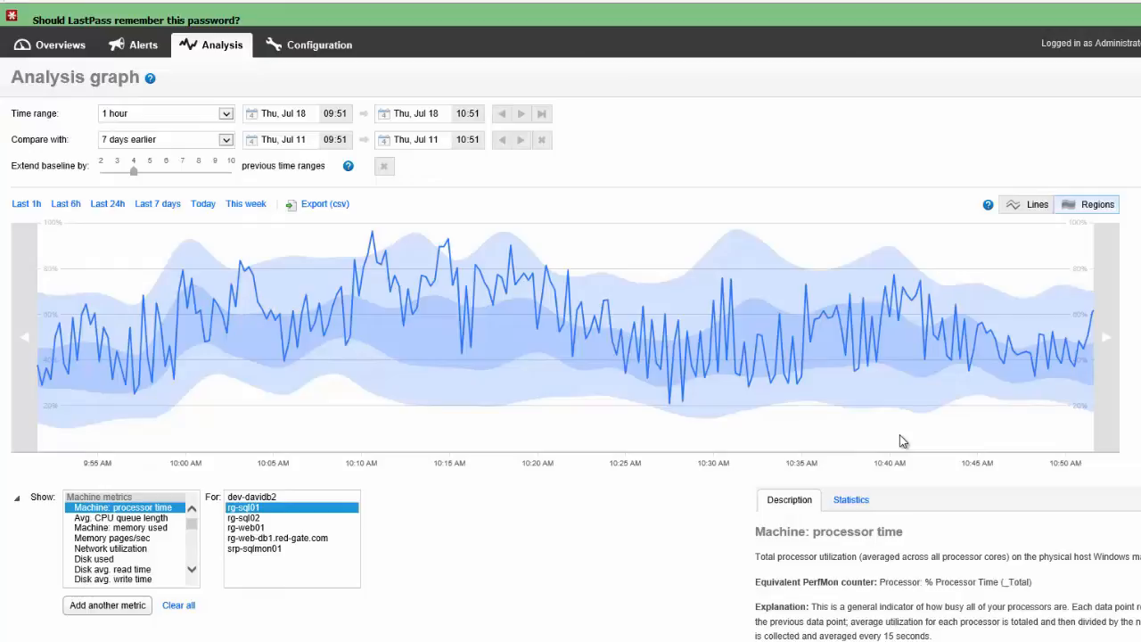
{"action": "mouse_move", "coordinate": [348, 404]}
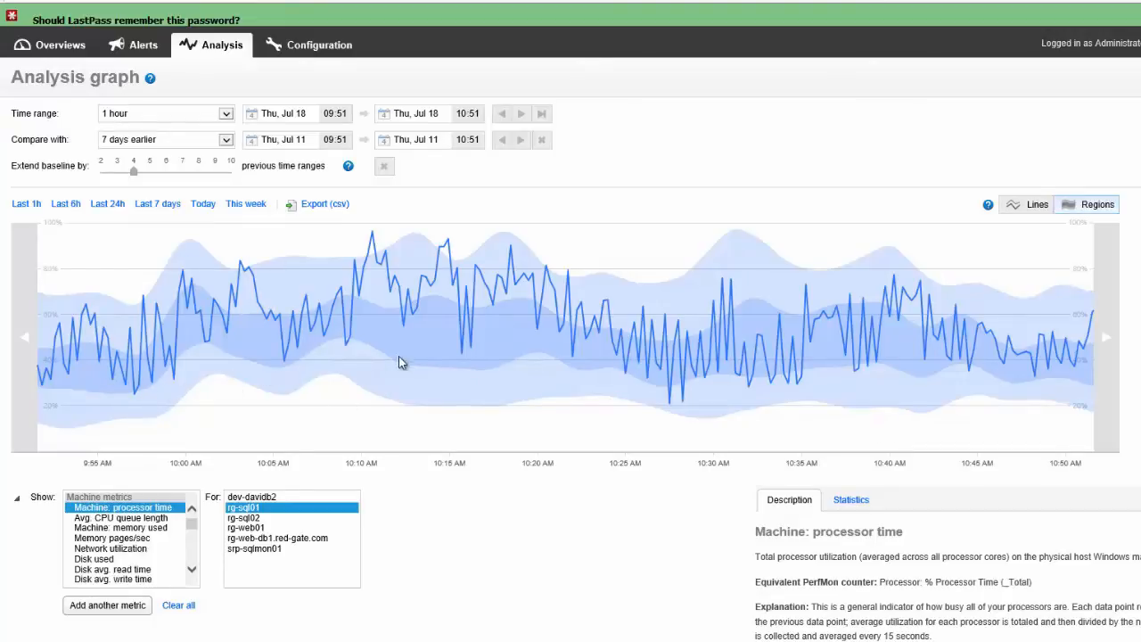
{"action": "mouse_move", "coordinate": [955, 361]}
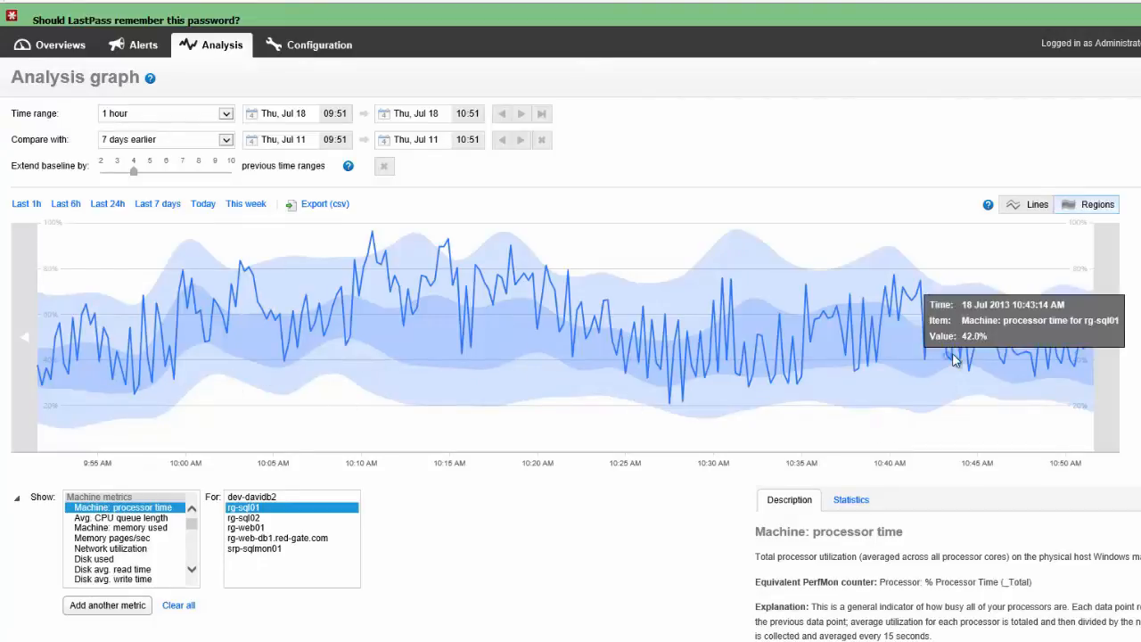
{"action": "mouse_move", "coordinate": [590, 312]}
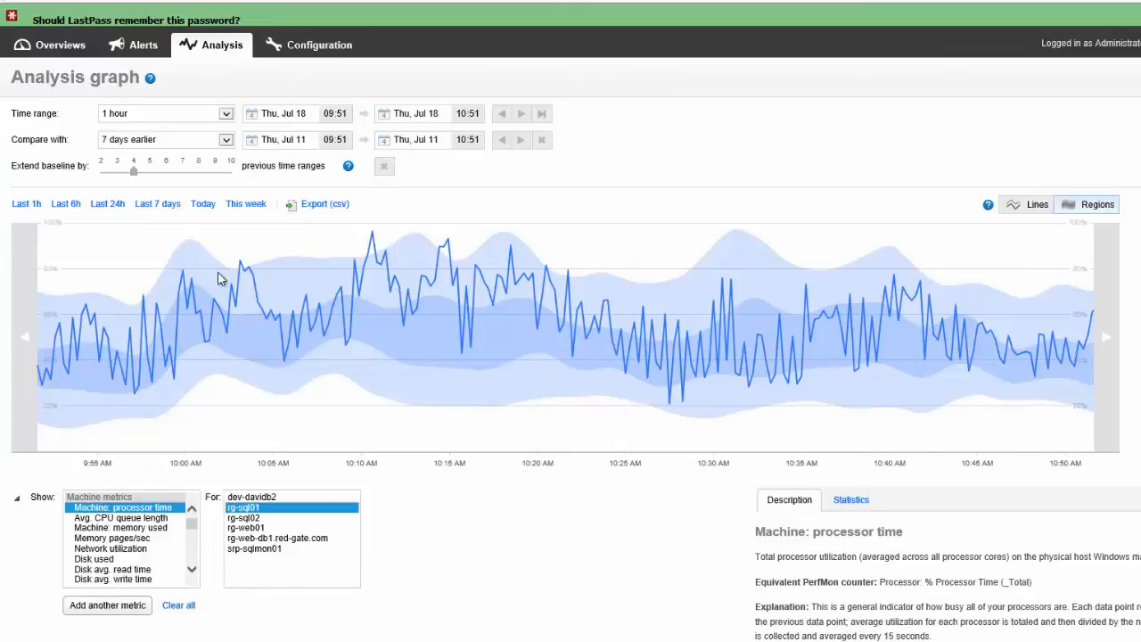
{"action": "mouse_move", "coordinate": [371, 234]}
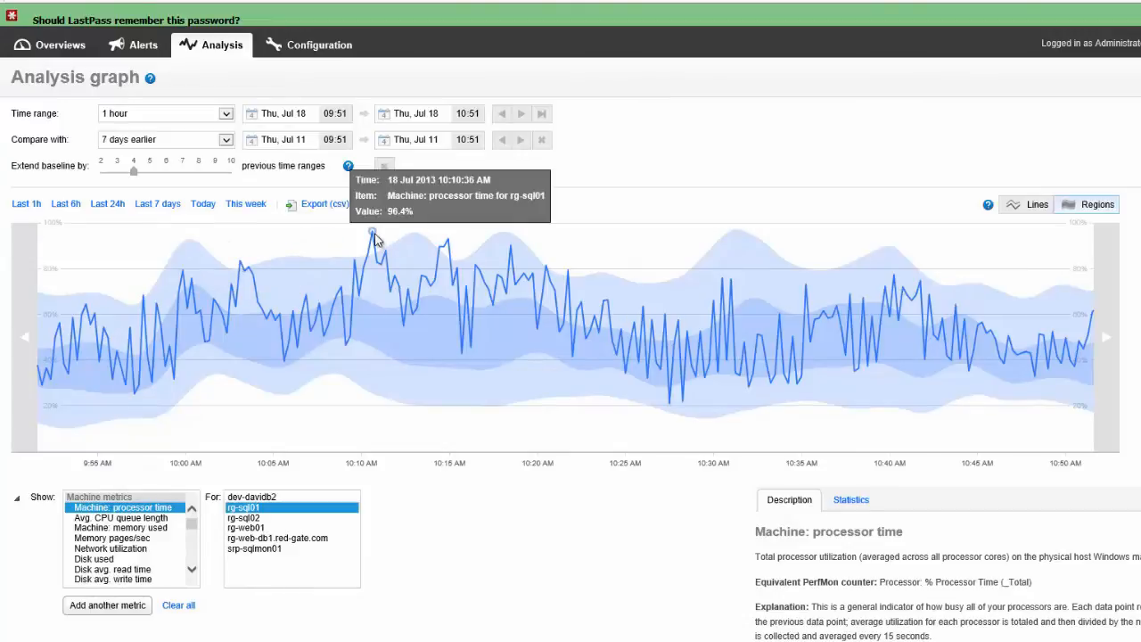
{"action": "mouse_move", "coordinate": [659, 268]}
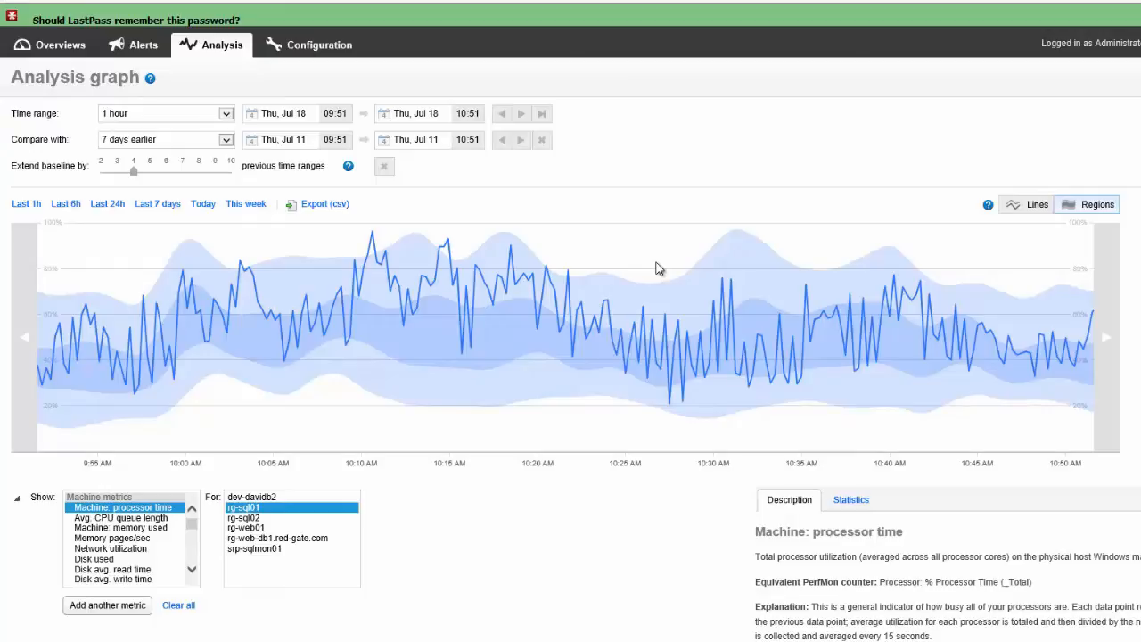
Toggle the baseline view to Lines, then back to shaded Regions.
{"action": "left_click", "coordinate": [1027, 204]}
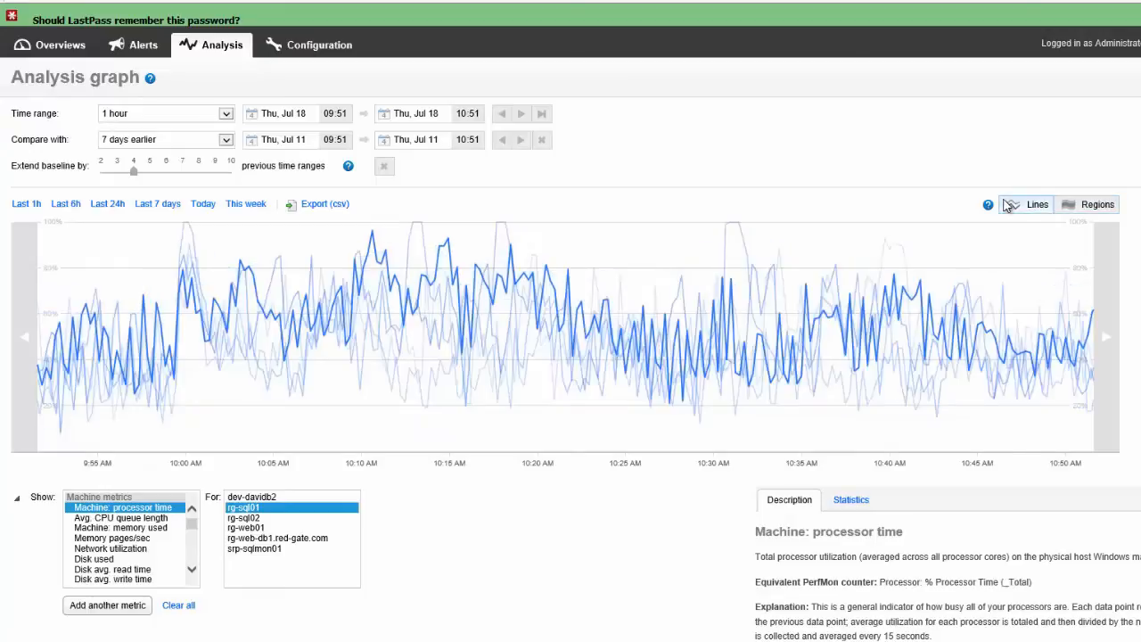
{"action": "mouse_move", "coordinate": [1085, 366]}
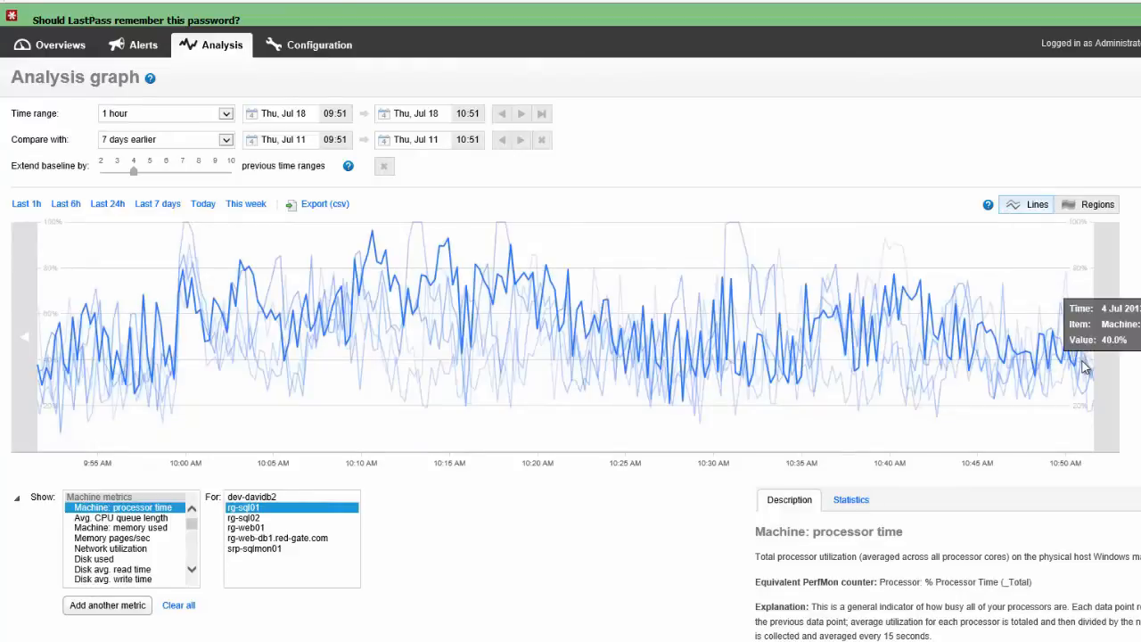
{"action": "mouse_move", "coordinate": [1048, 245]}
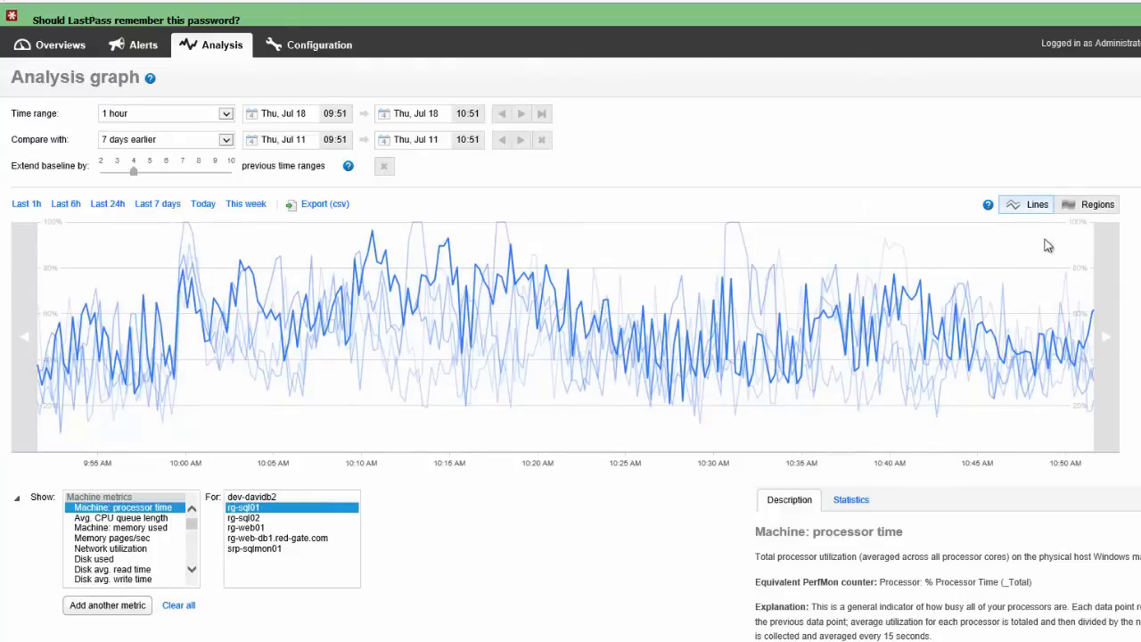
{"action": "left_click", "coordinate": [1096, 204]}
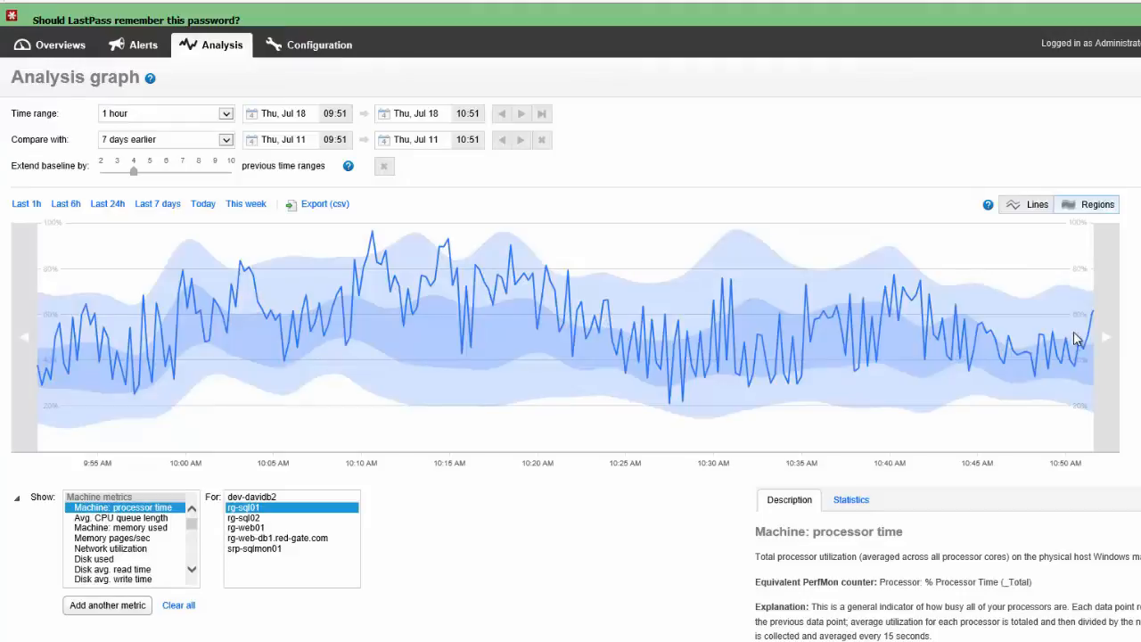
{"action": "mouse_move", "coordinate": [1007, 267]}
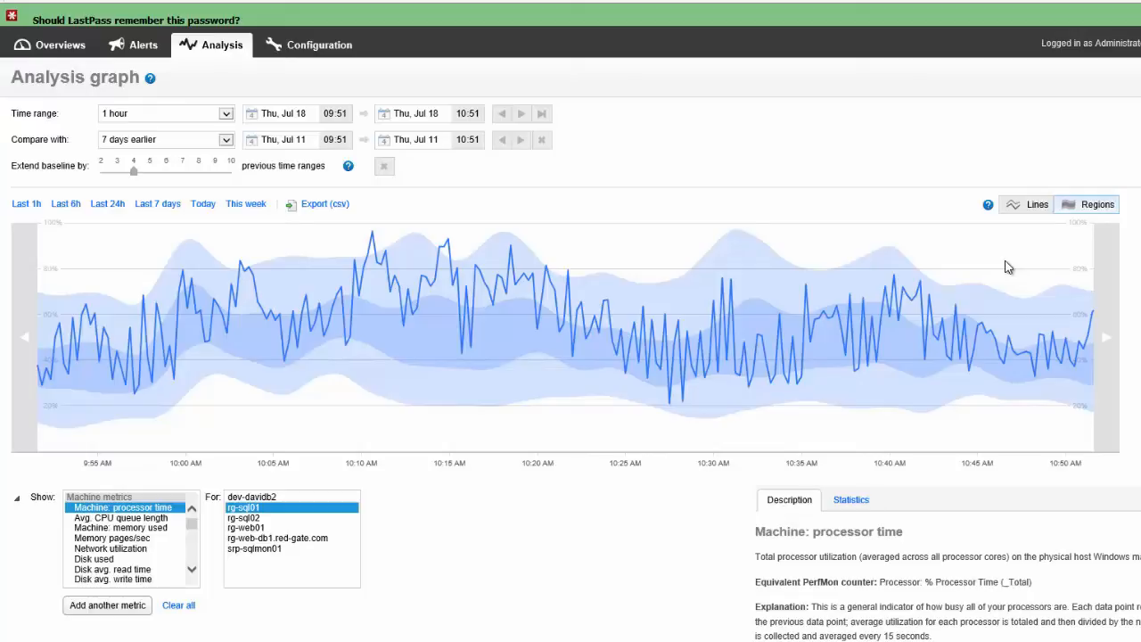
{"action": "mouse_move", "coordinate": [1009, 261]}
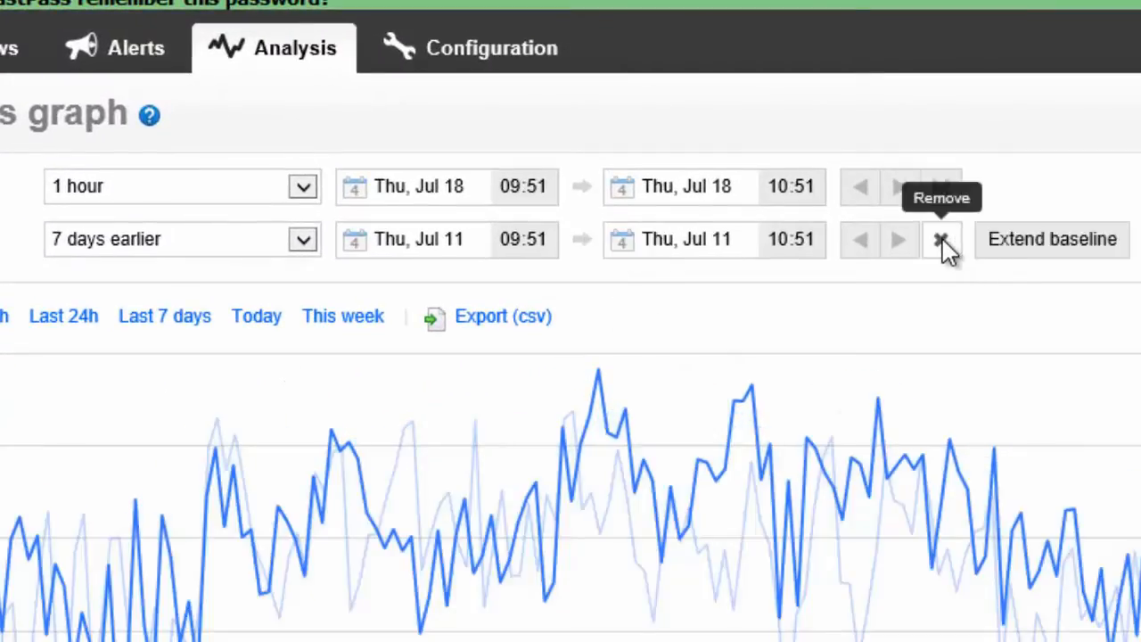
Remove the baseline comparison and graph Recompilations/sec over the last 24 hours.
{"action": "left_click", "coordinate": [940, 240]}
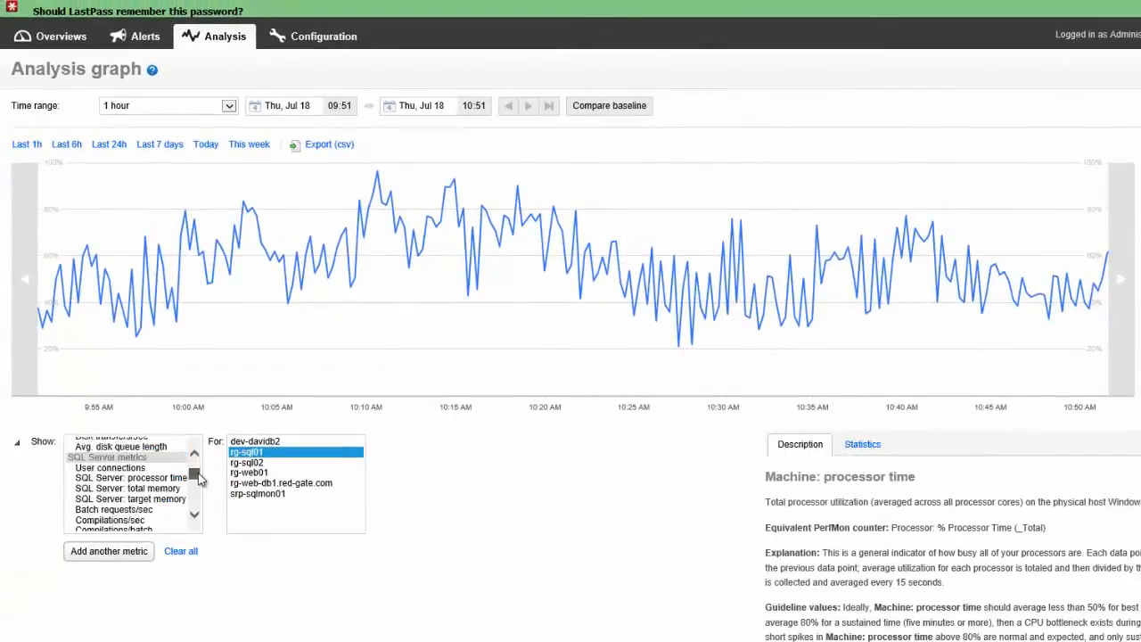
{"action": "scroll", "scroll_direction": "down", "scroll_amount": 3}
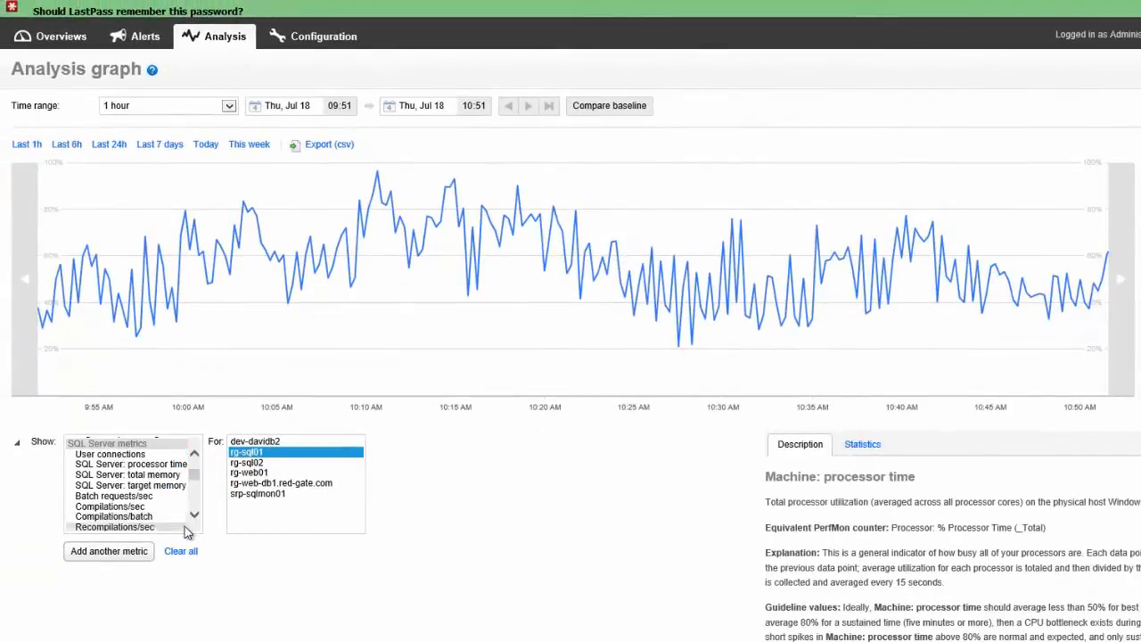
{"action": "scroll", "scroll_direction": "down", "scroll_amount": 3}
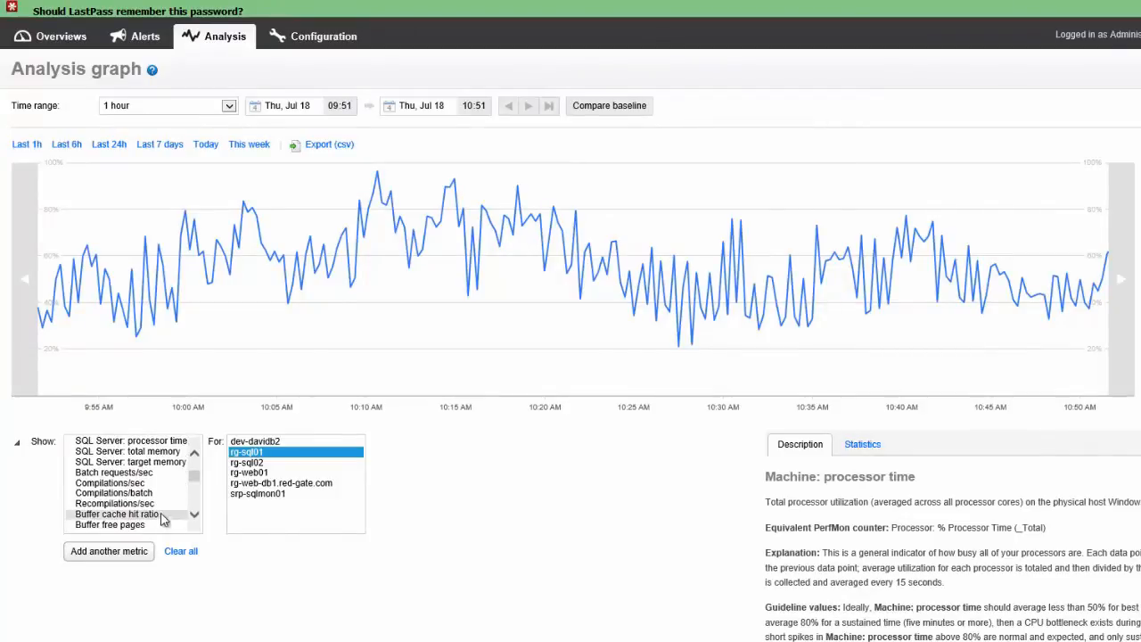
{"action": "left_click", "coordinate": [113, 504]}
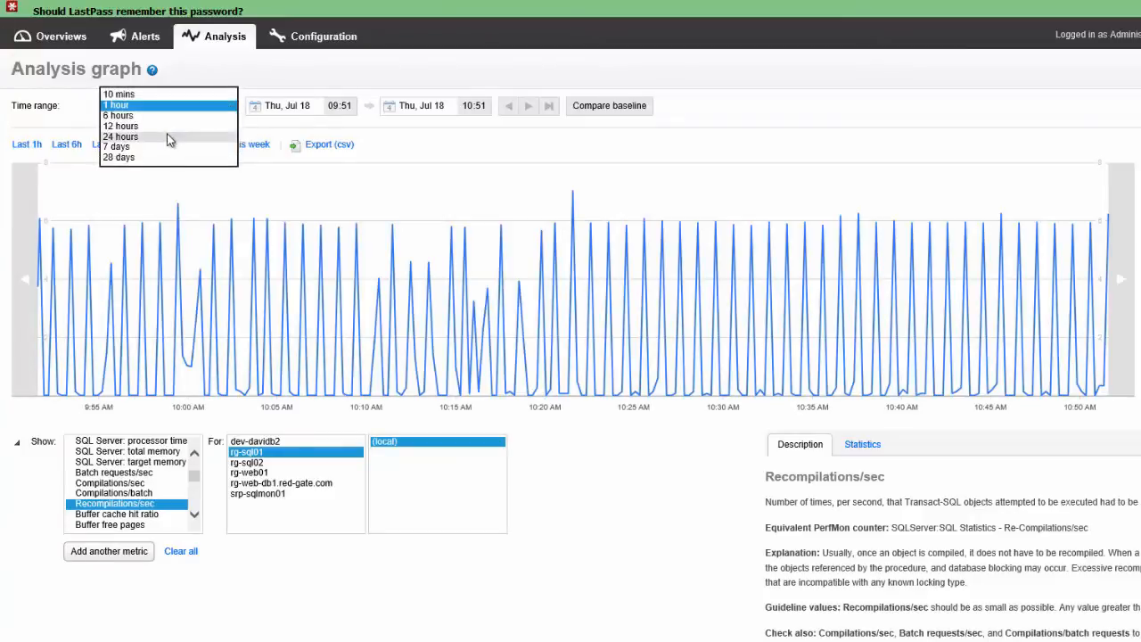
{"action": "left_click", "coordinate": [121, 136]}
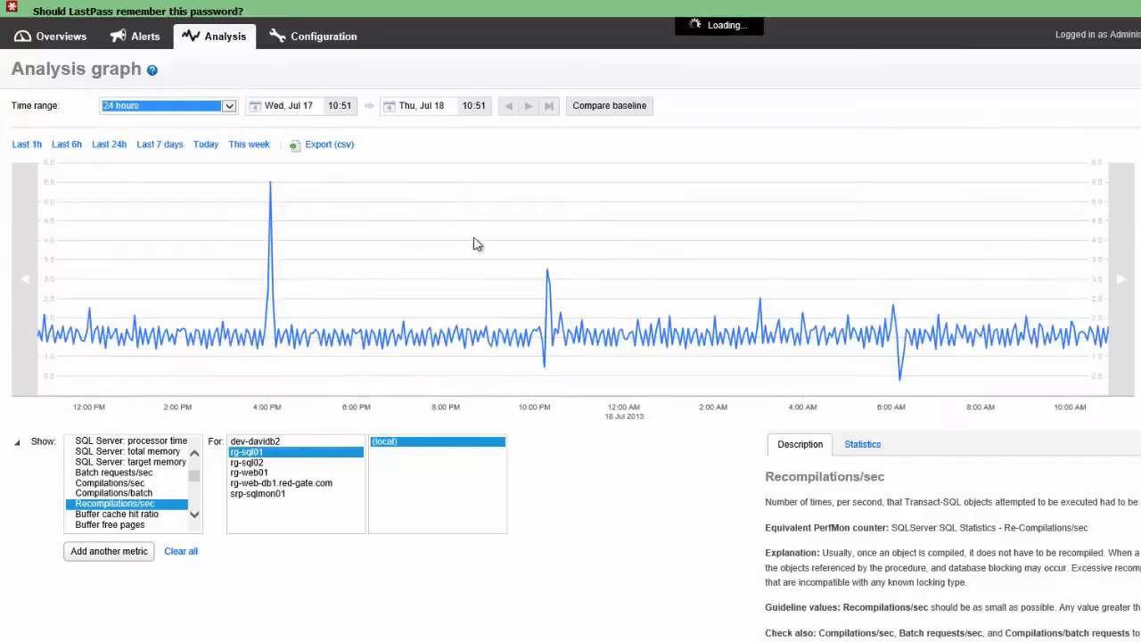
{"action": "mouse_move", "coordinate": [586, 334]}
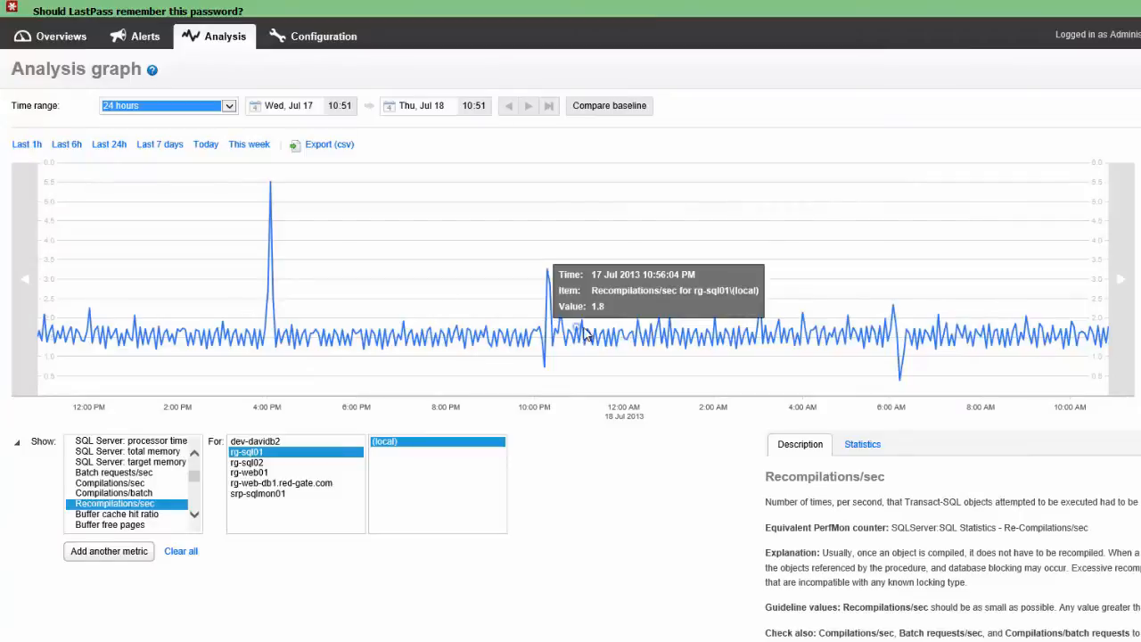
{"action": "mouse_move", "coordinate": [277, 186]}
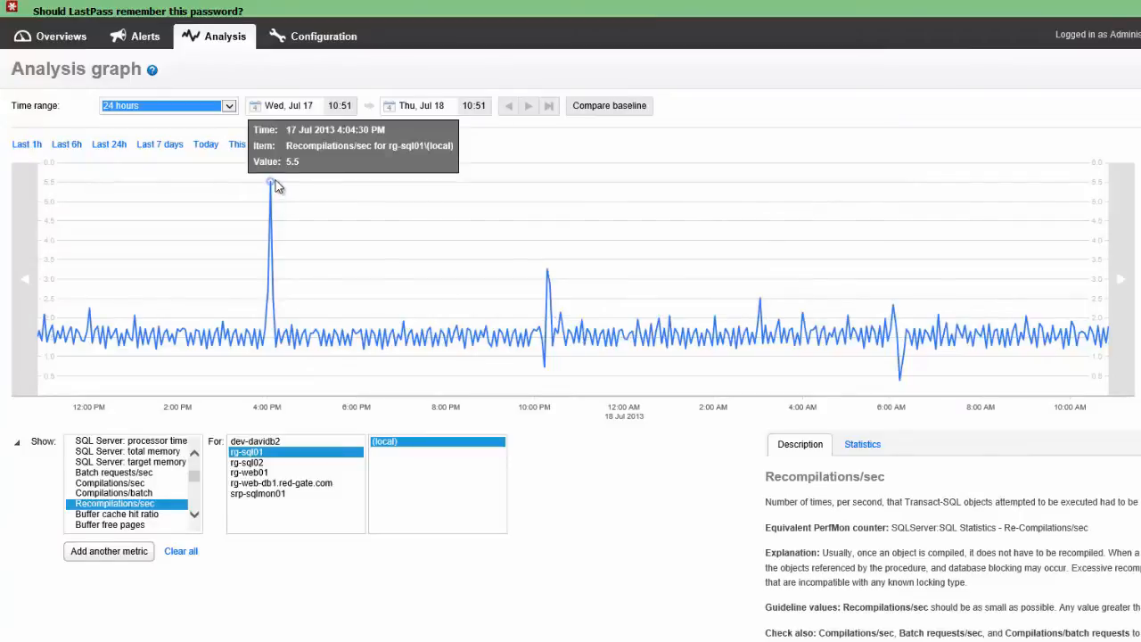
{"action": "mouse_move", "coordinate": [624, 142]}
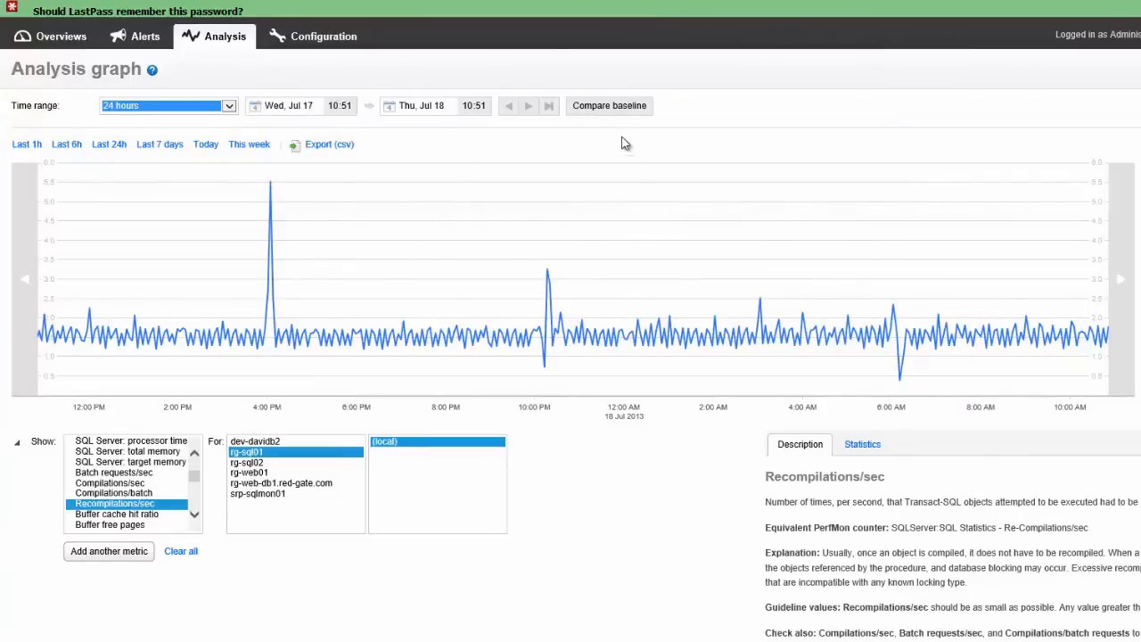
Compare Recompilations/sec with the previous 24 hours, extended across earlier day ranges.
{"action": "left_click", "coordinate": [609, 106]}
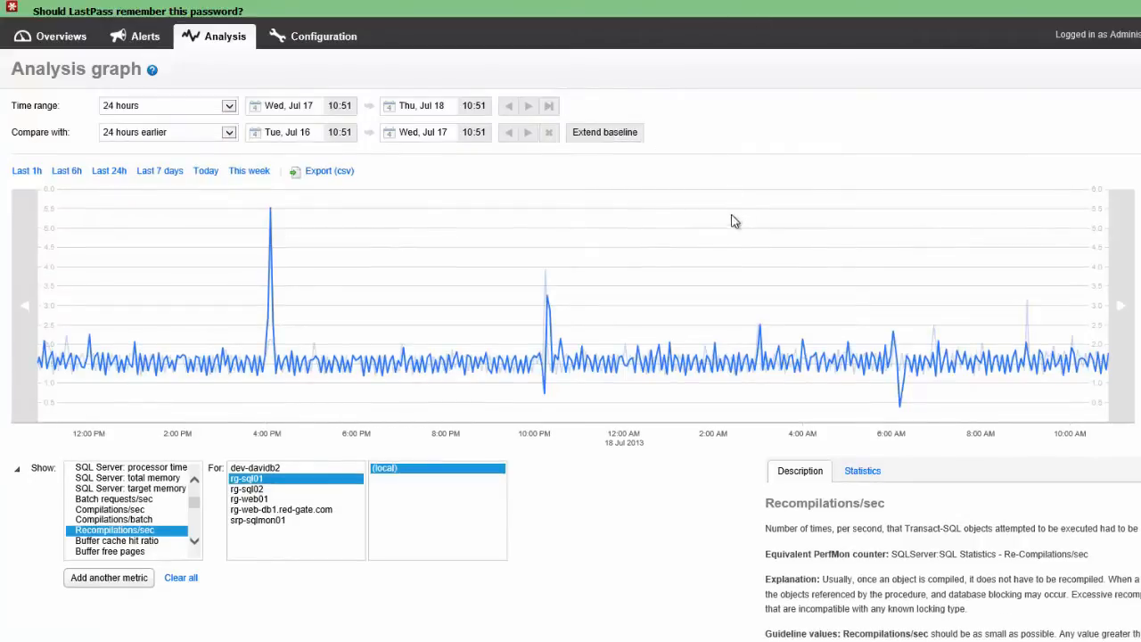
{"action": "mouse_move", "coordinate": [949, 301]}
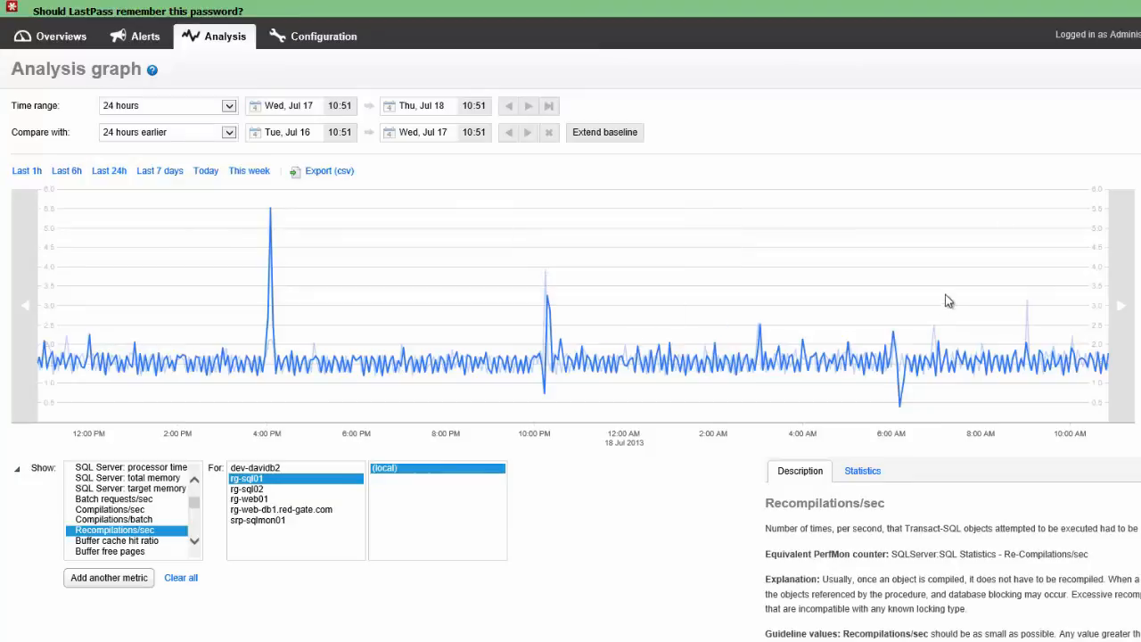
{"action": "mouse_move", "coordinate": [774, 338]}
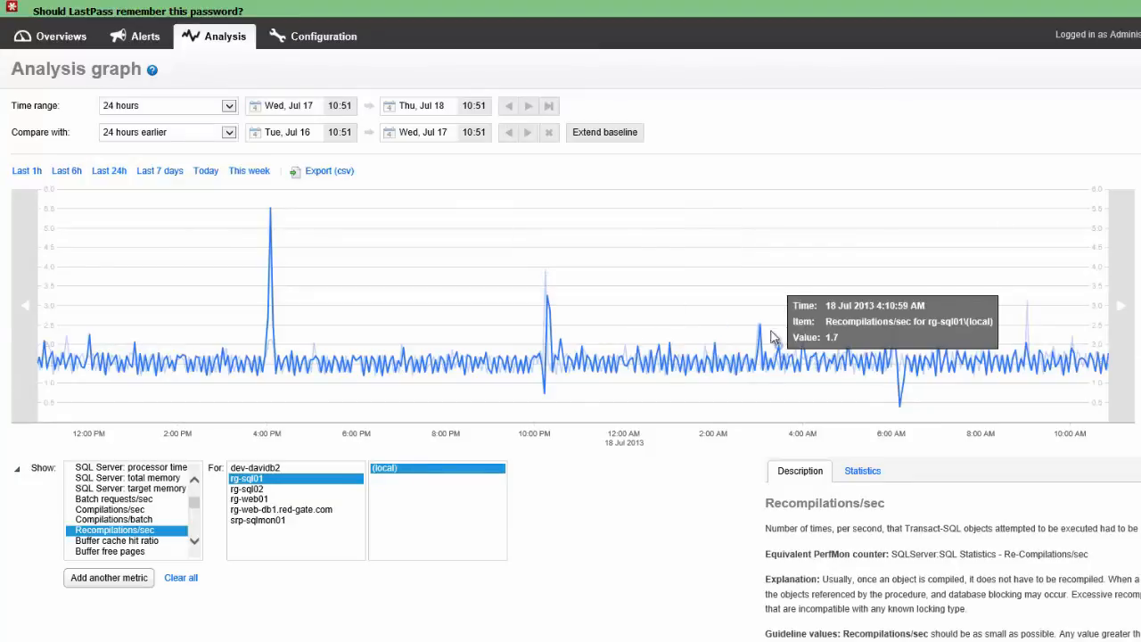
{"action": "mouse_move", "coordinate": [1032, 306]}
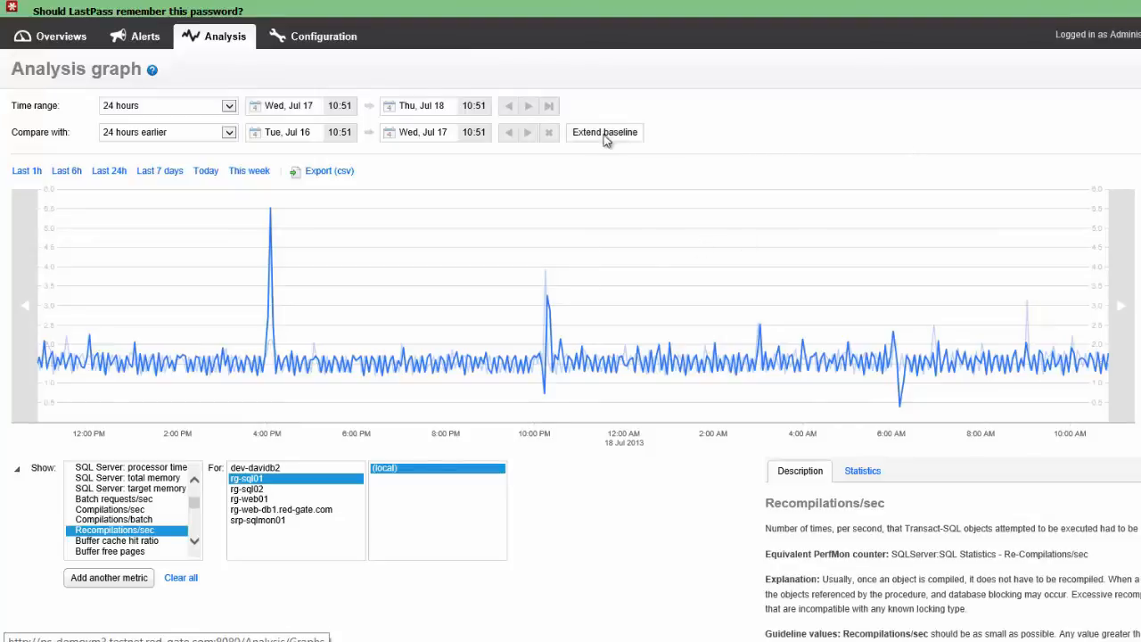
{"action": "left_click", "coordinate": [604, 132]}
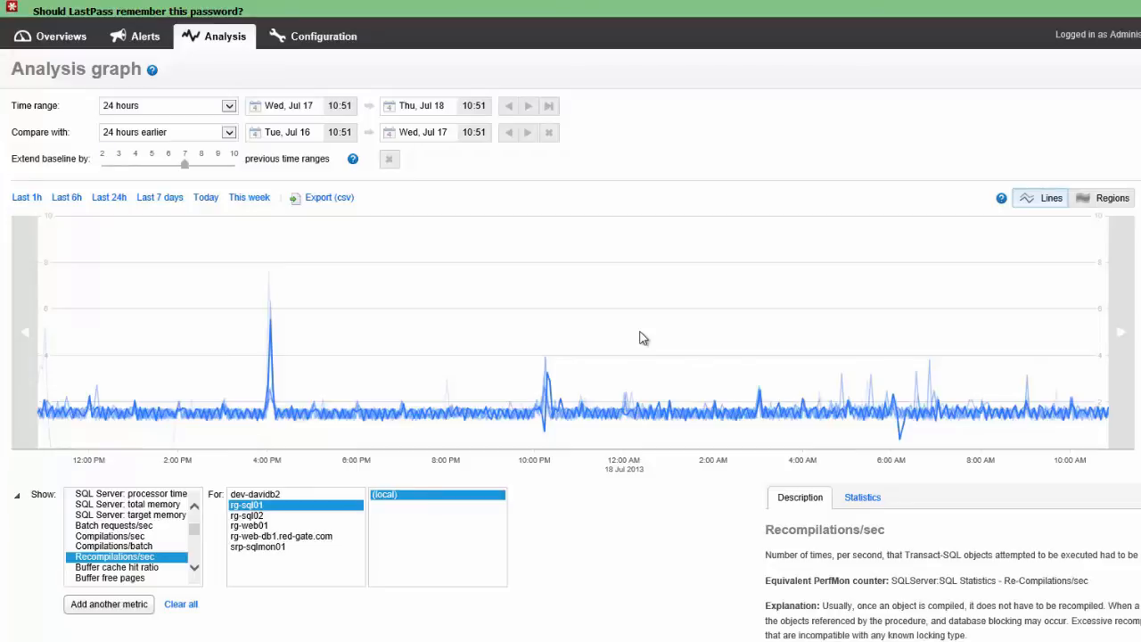
{"action": "mouse_move", "coordinate": [748, 415]}
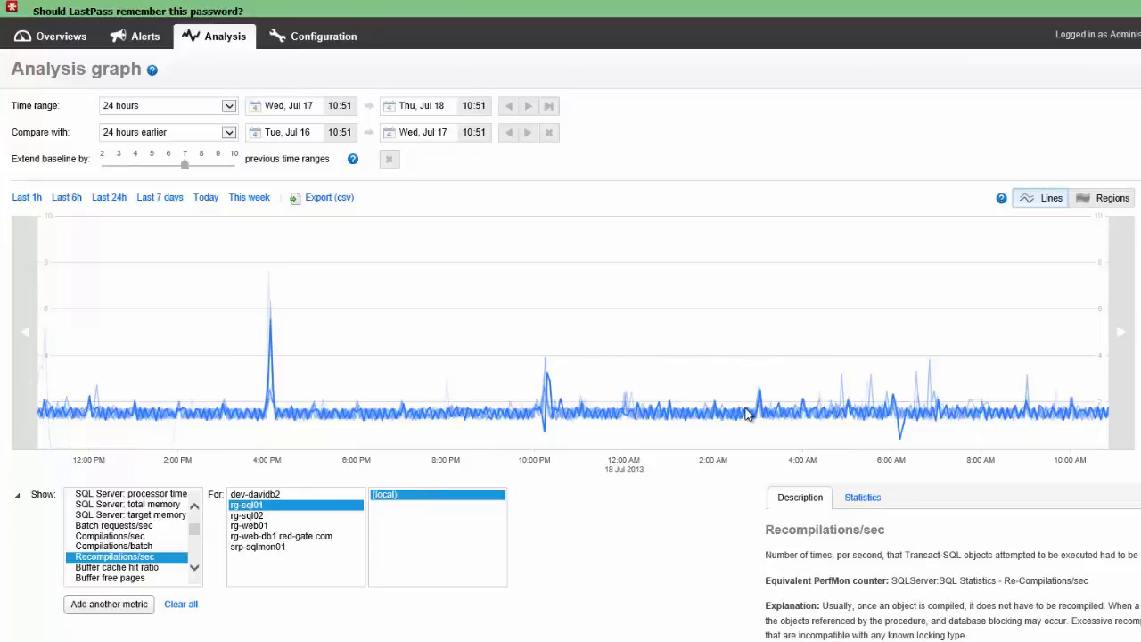
{"action": "mouse_move", "coordinate": [535, 417]}
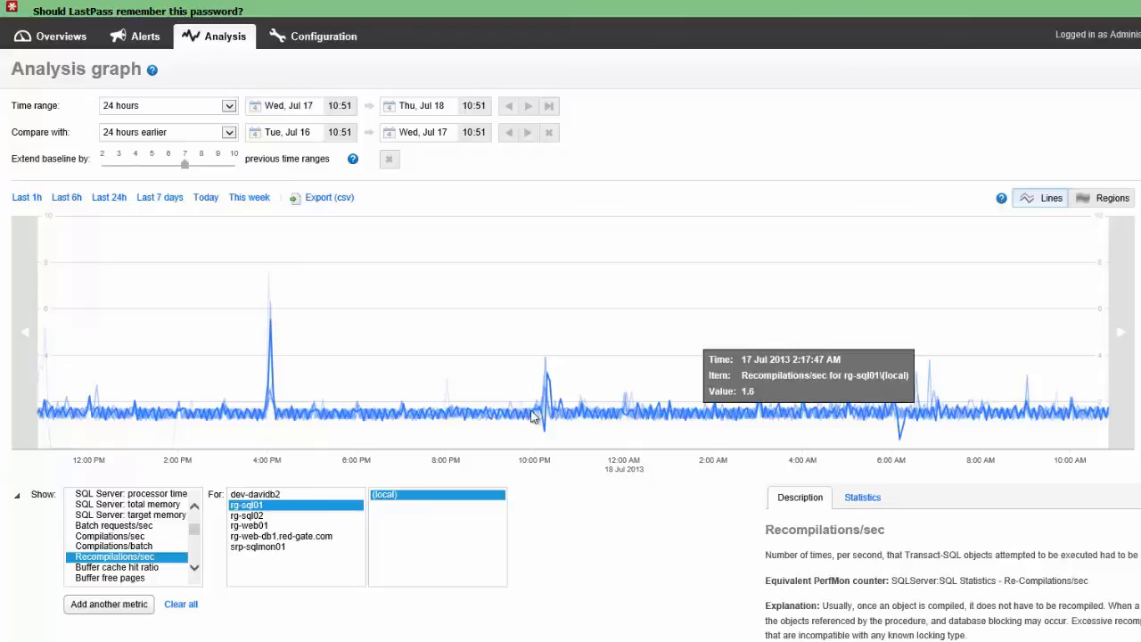
{"action": "mouse_move", "coordinate": [408, 412]}
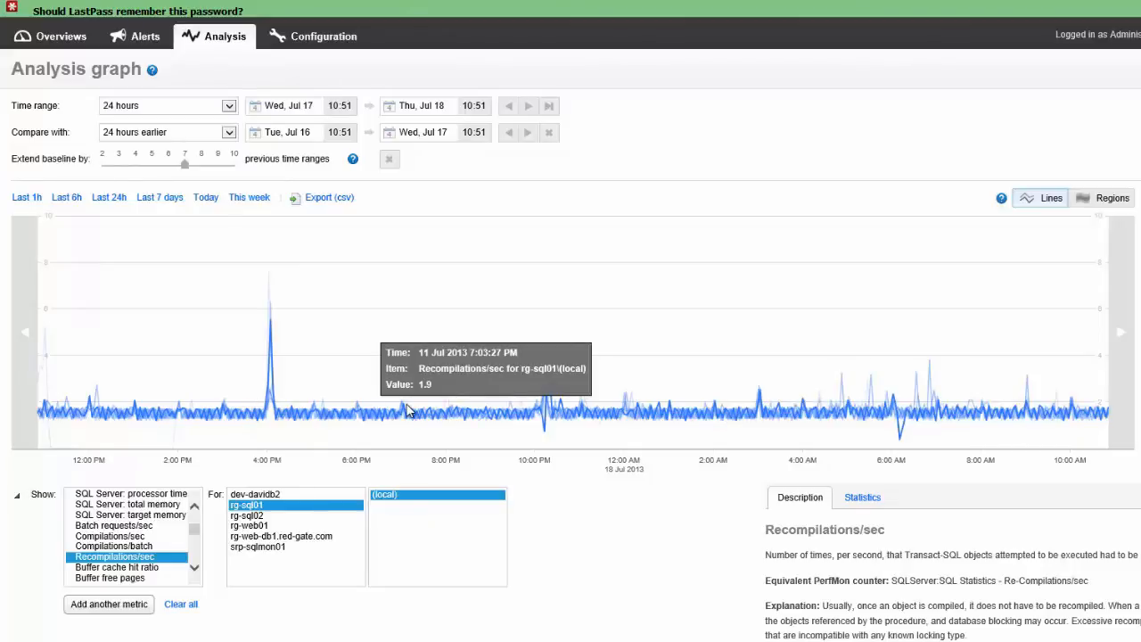
{"action": "mouse_move", "coordinate": [295, 300]}
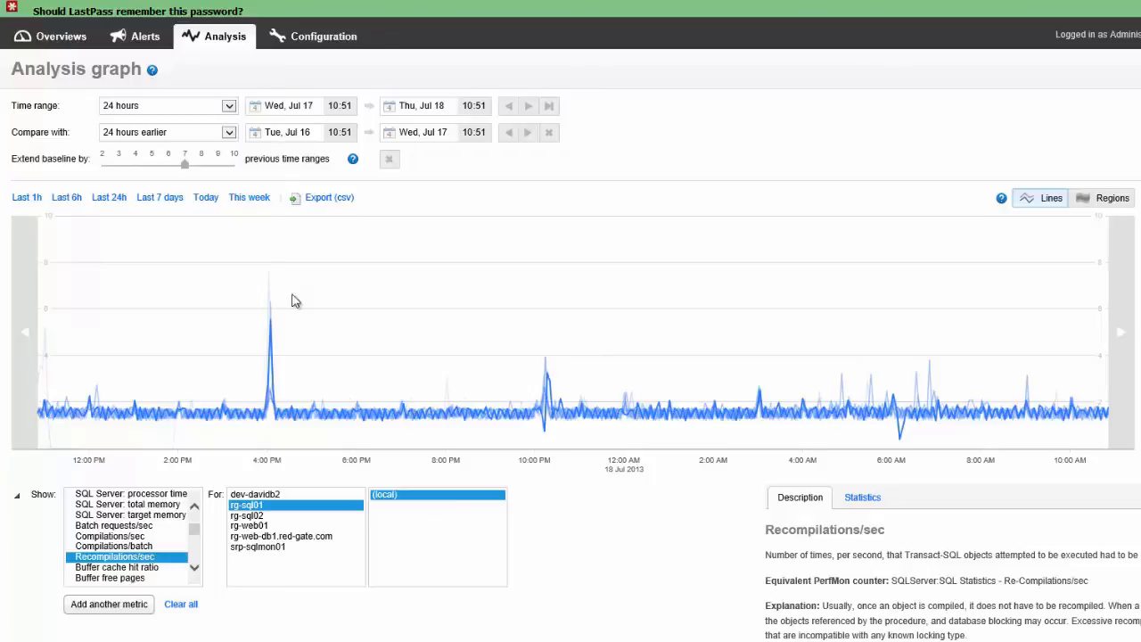
{"action": "mouse_move", "coordinate": [177, 169]}
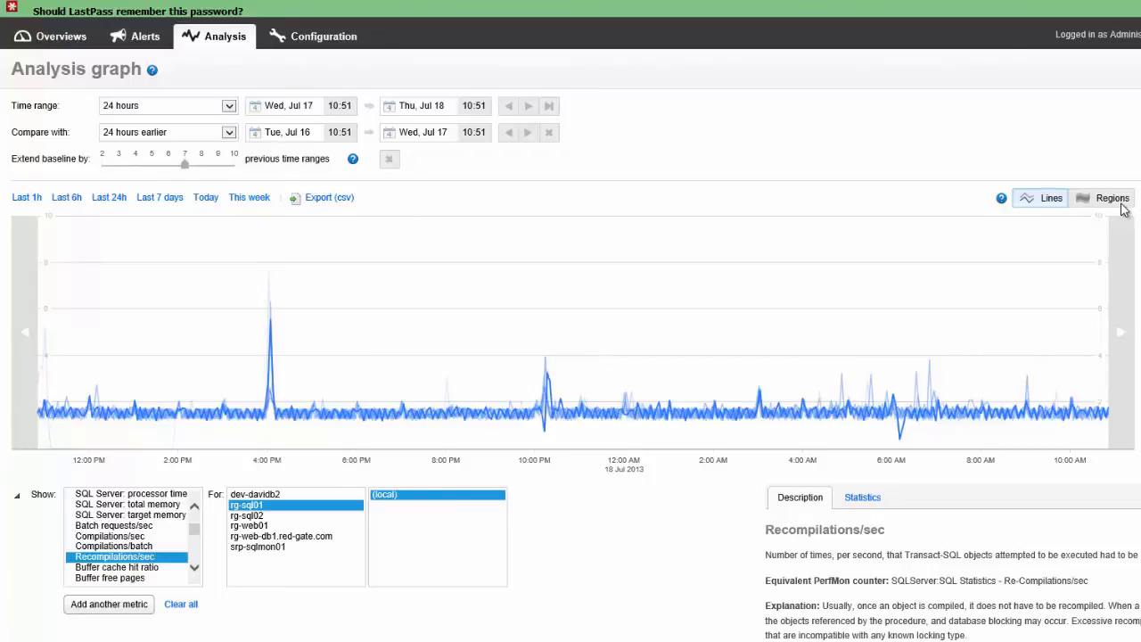
Show the extended Recompilations/sec baseline as shaded regions around the 24-hour line.
{"action": "left_click", "coordinate": [1110, 197]}
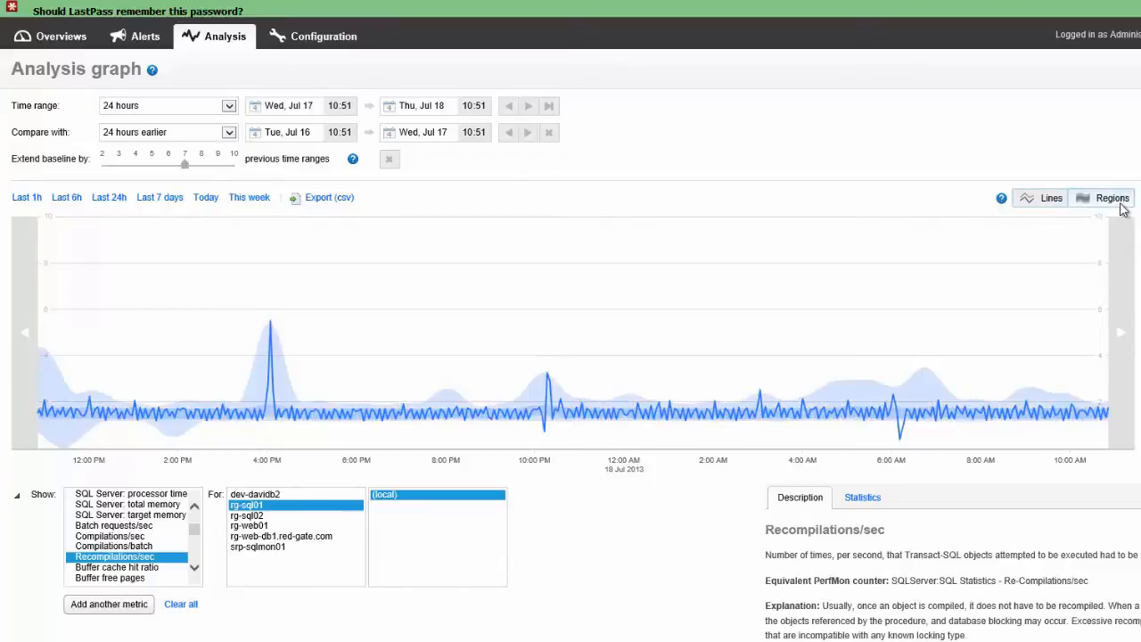
{"action": "mouse_move", "coordinate": [437, 358]}
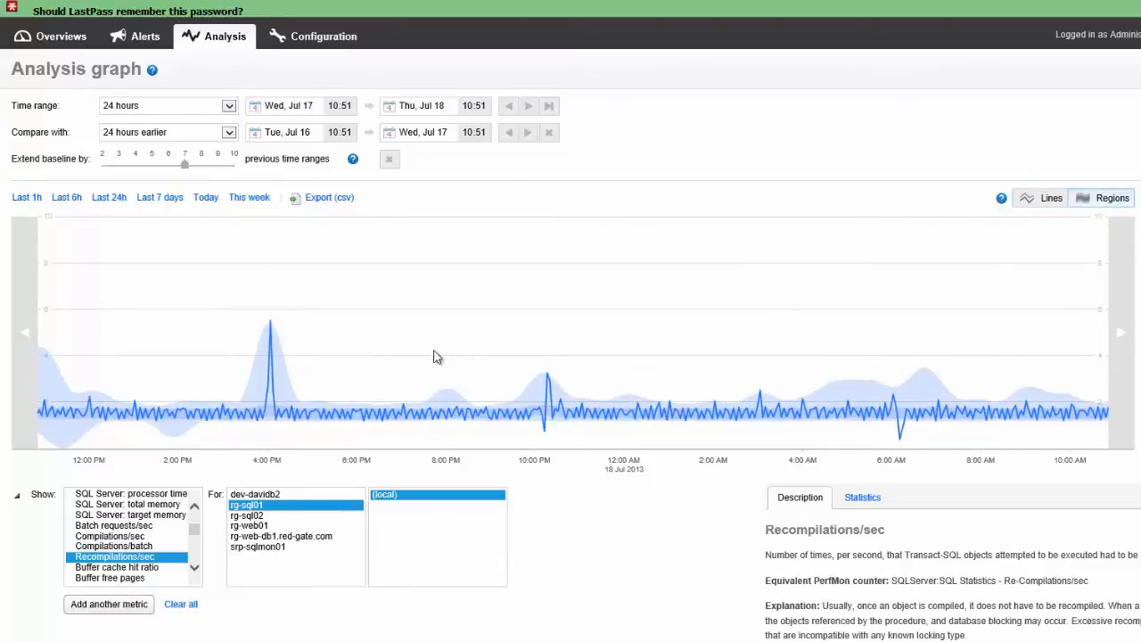
{"action": "mouse_move", "coordinate": [284, 321]}
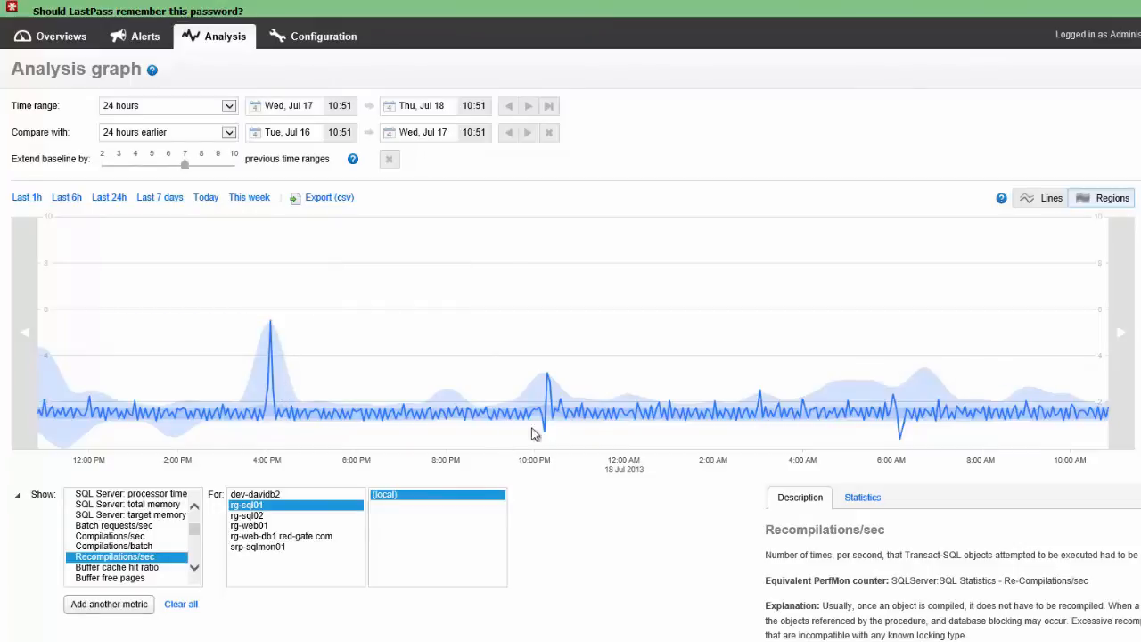
{"action": "mouse_move", "coordinate": [942, 392]}
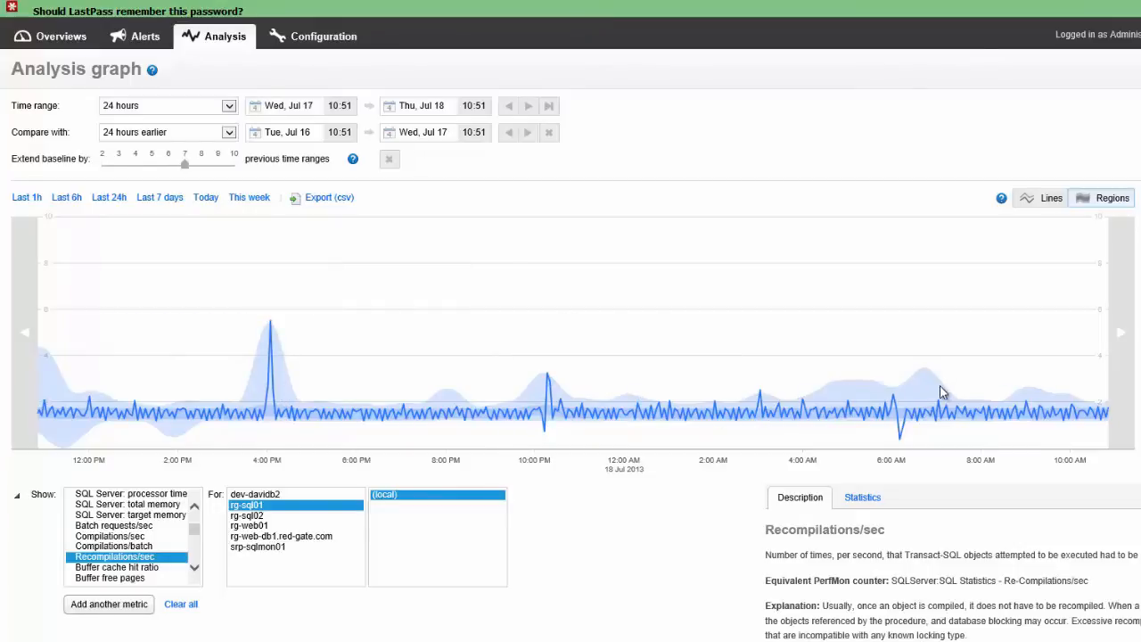
{"action": "mouse_move", "coordinate": [914, 397]}
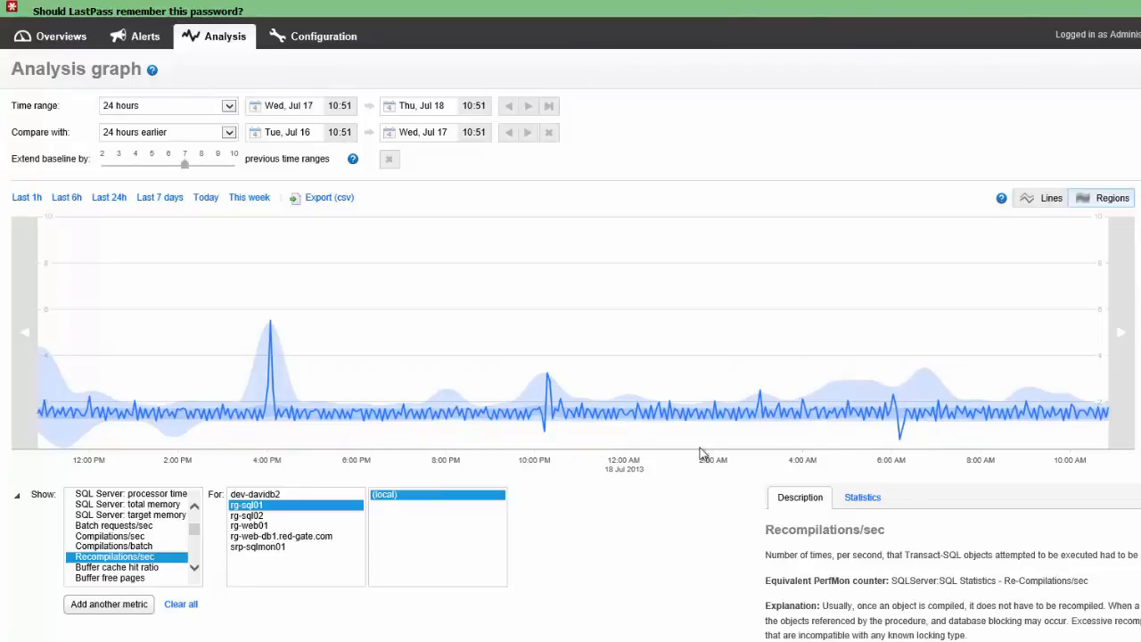
{"action": "mouse_move", "coordinate": [700, 339]}
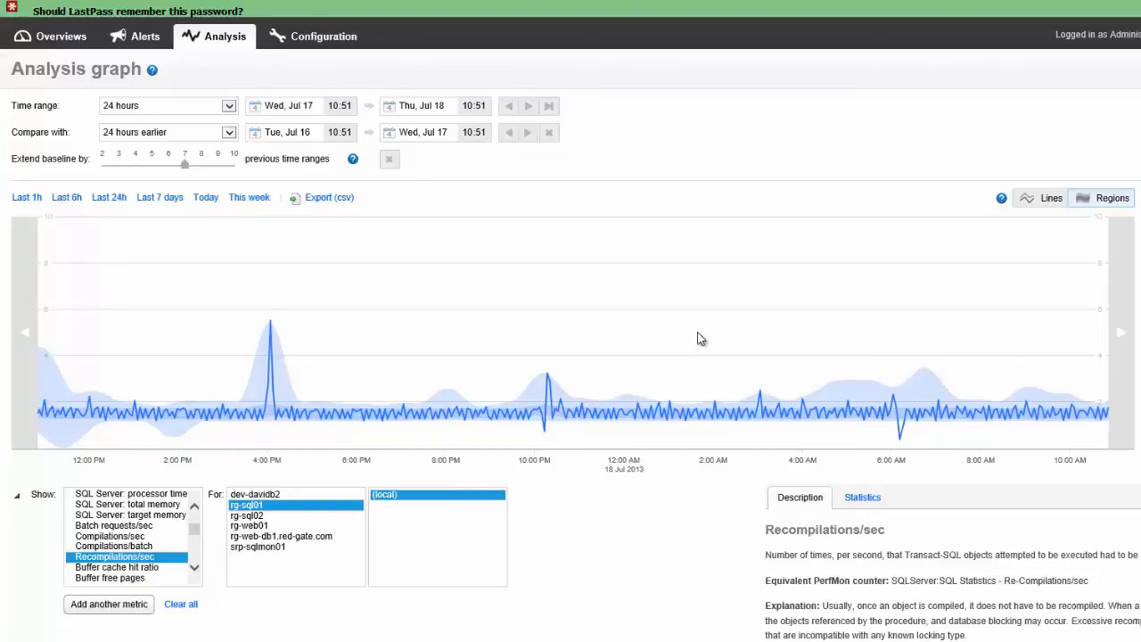
{"action": "mouse_move", "coordinate": [669, 341]}
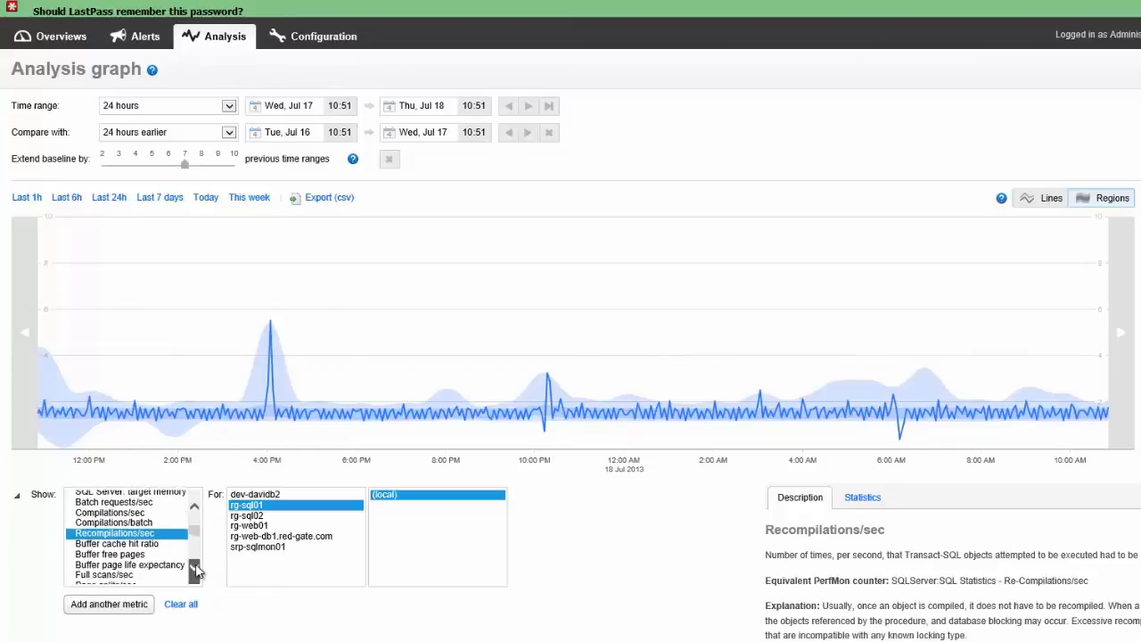
Switch the graph to Latch wait time for rg-sql01 over 24 hours.
{"action": "scroll", "scroll_direction": "down", "scroll_amount": 3}
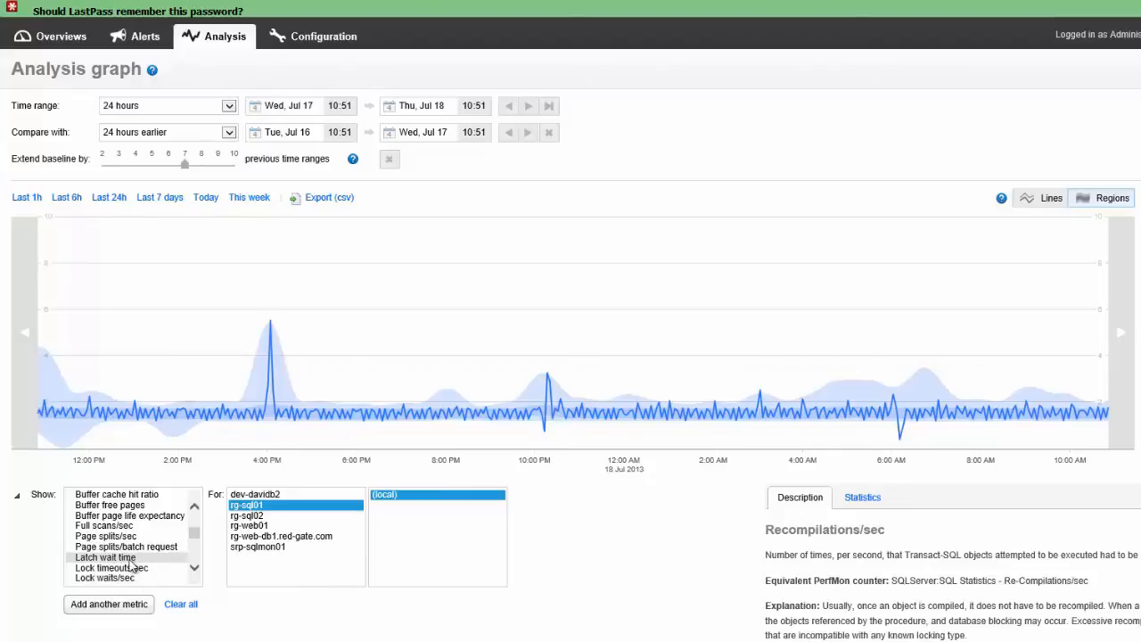
{"action": "left_click", "coordinate": [109, 558]}
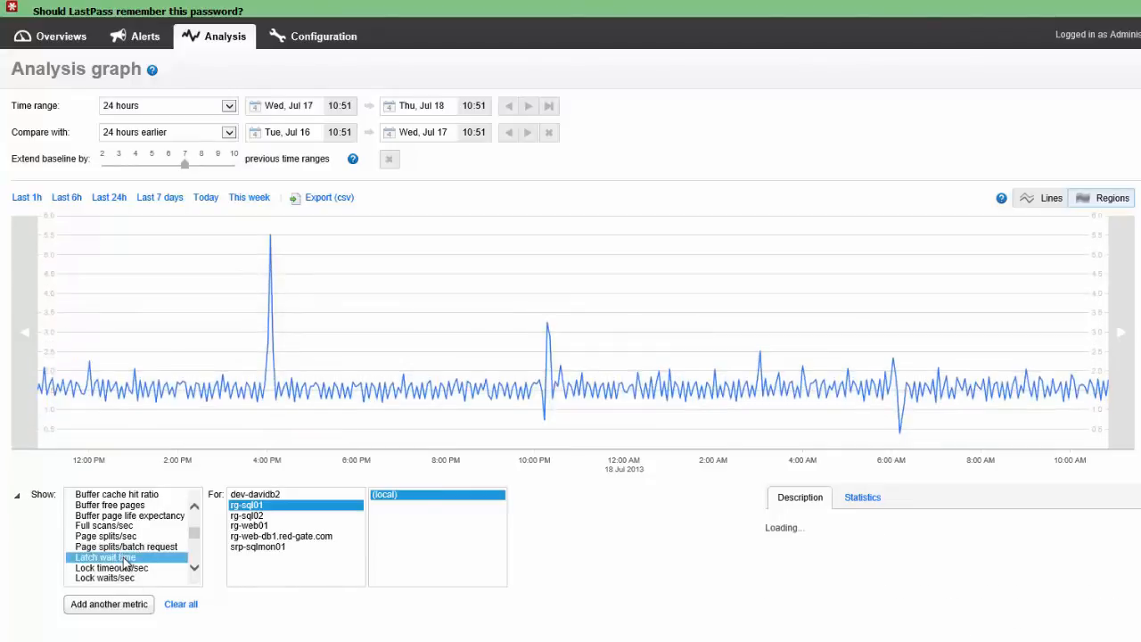
{"action": "left_click", "coordinate": [107, 557]}
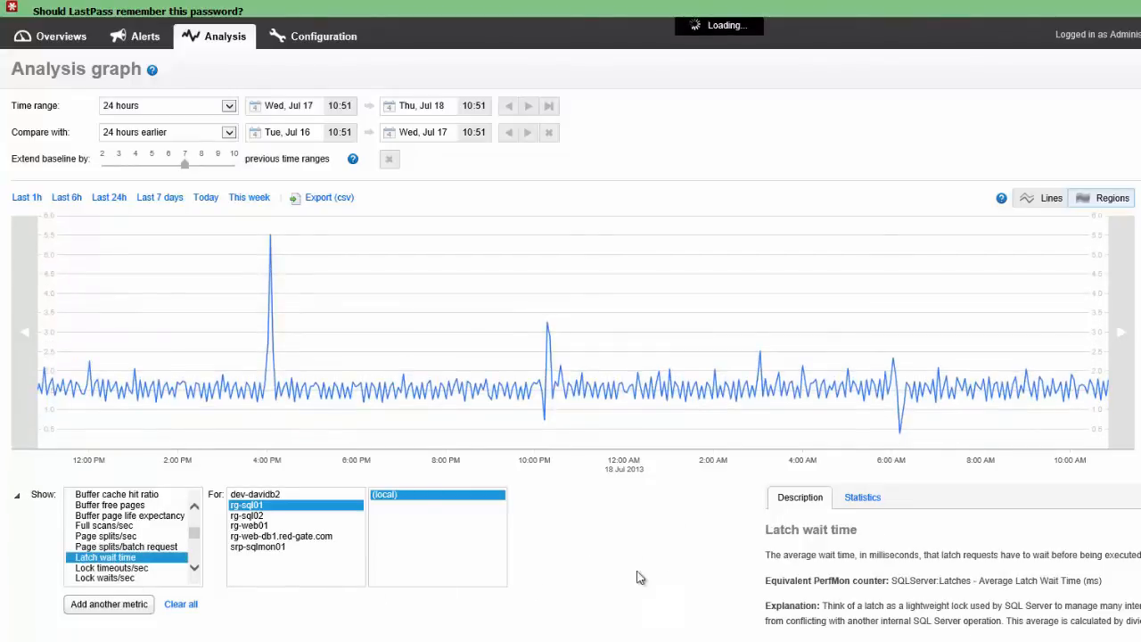
{"action": "mouse_move", "coordinate": [726, 515]}
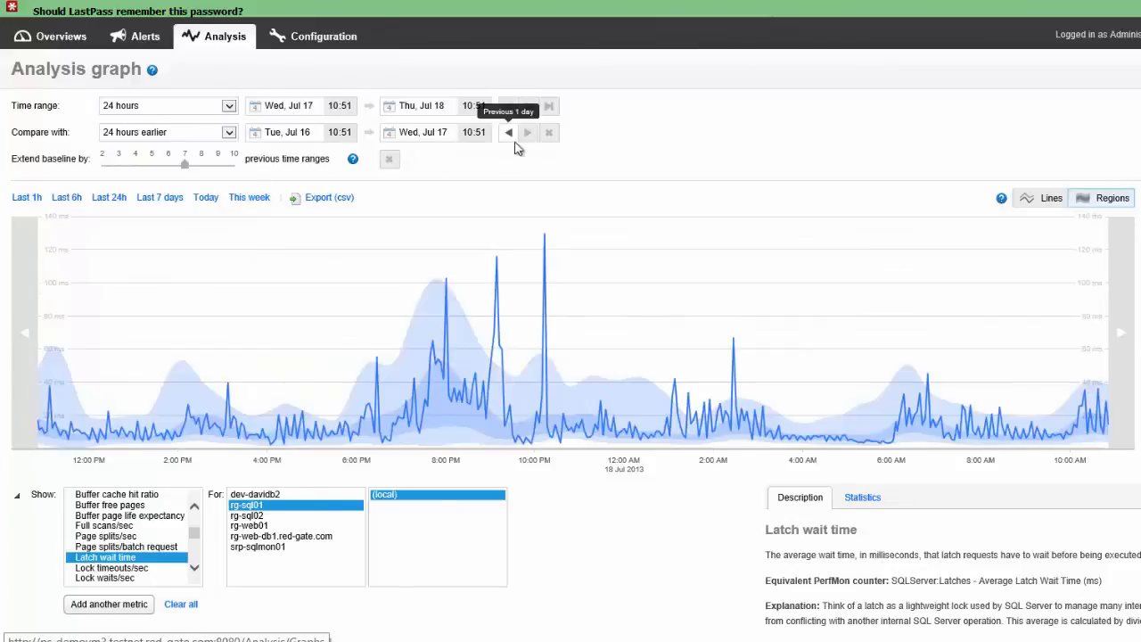
{"action": "mouse_move", "coordinate": [847, 340]}
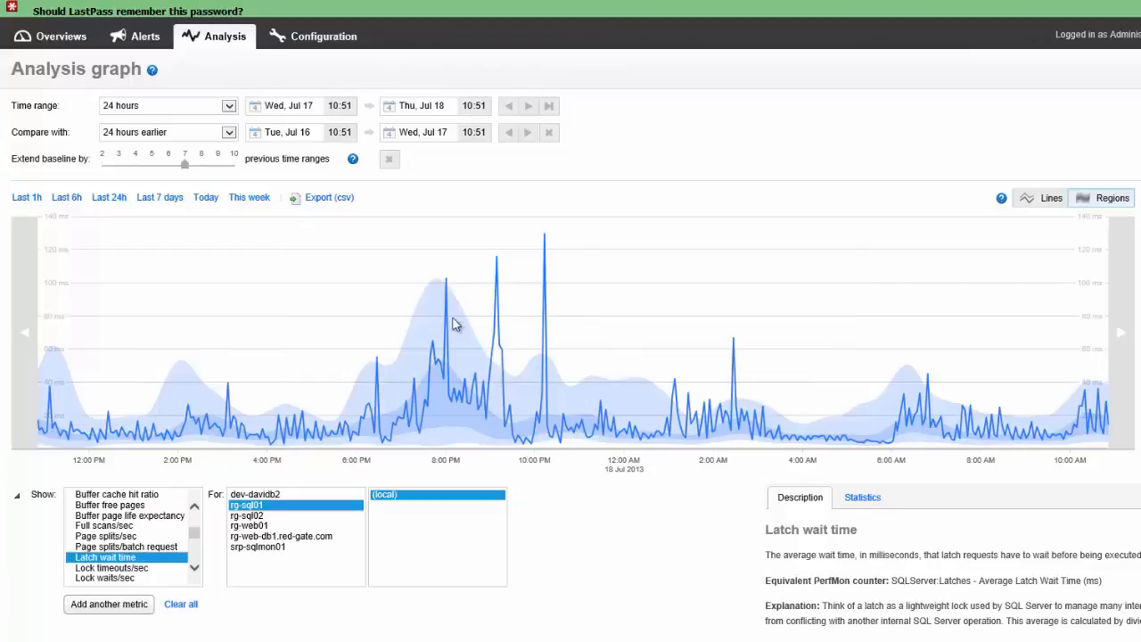
{"action": "mouse_move", "coordinate": [422, 399]}
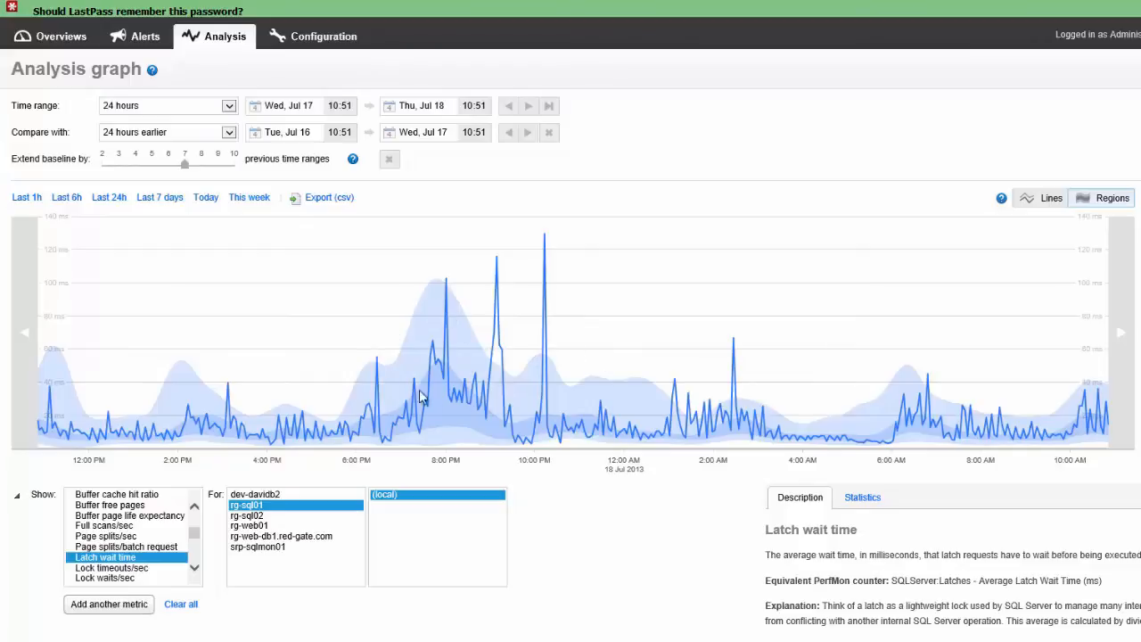
{"action": "mouse_move", "coordinate": [419, 350]}
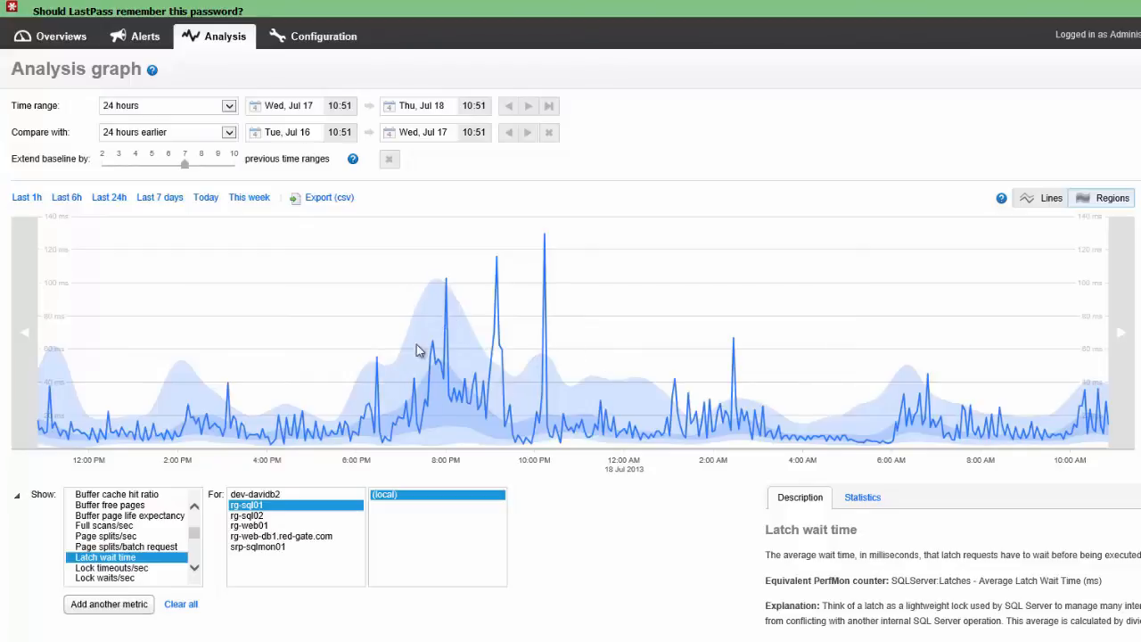
{"action": "mouse_move", "coordinate": [497, 259]}
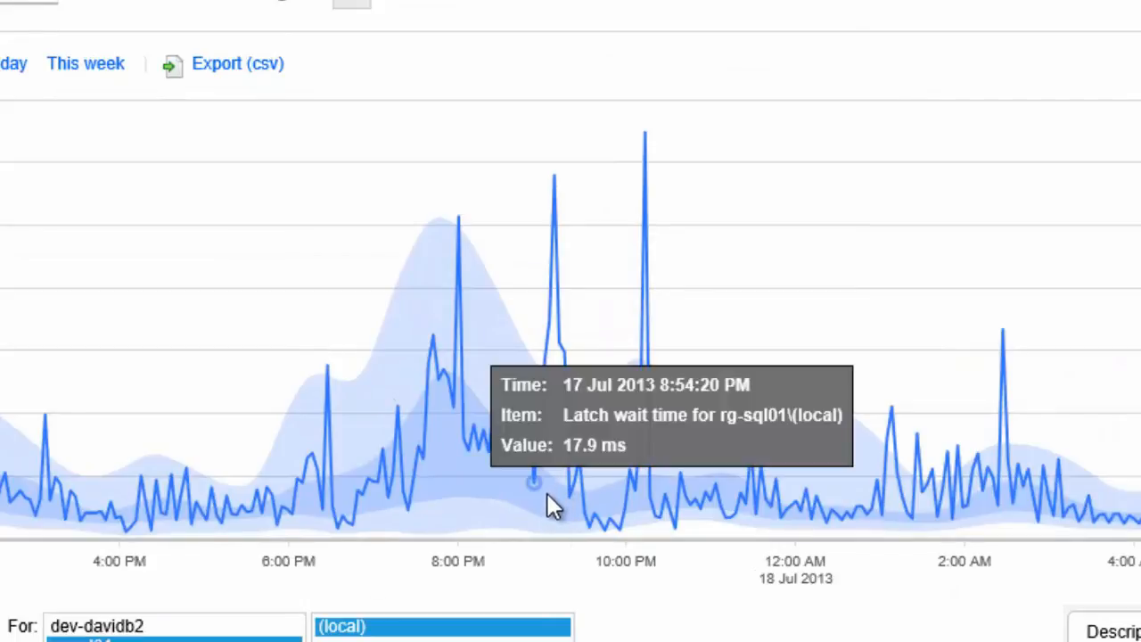
{"action": "mouse_move", "coordinate": [551, 403]}
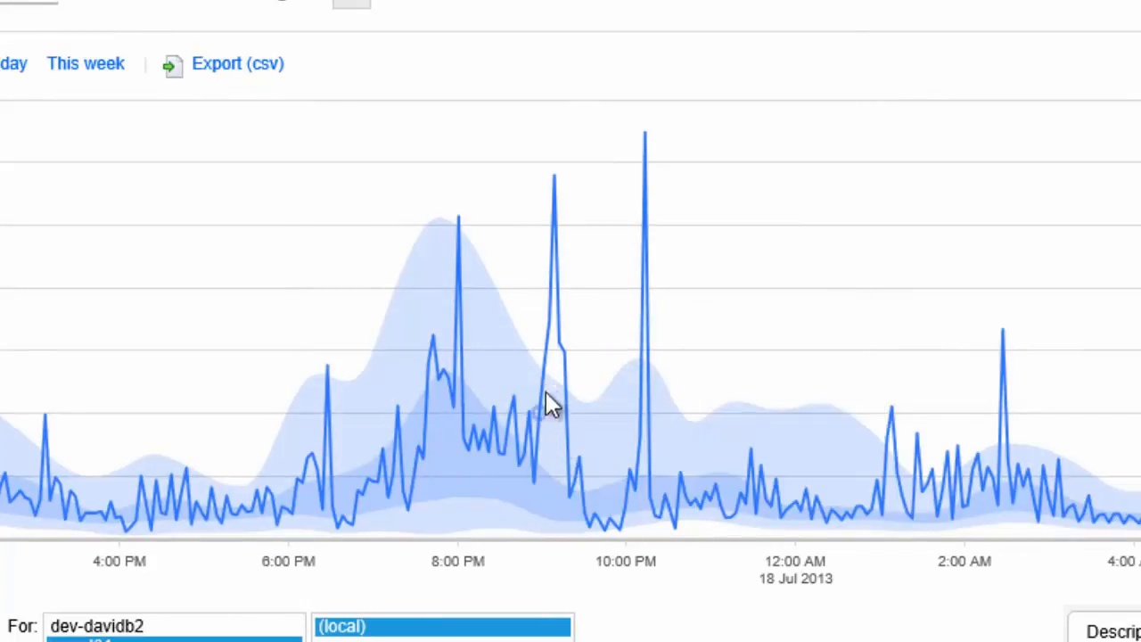
{"action": "mouse_move", "coordinate": [551, 406]}
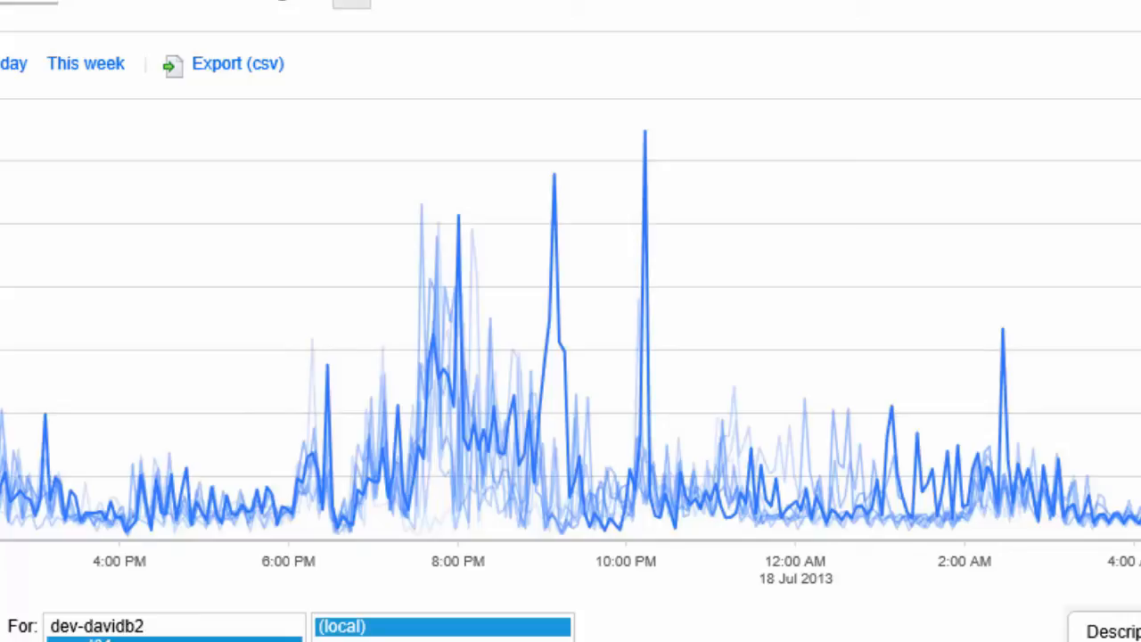
{"action": "mouse_move", "coordinate": [1010, 145]}
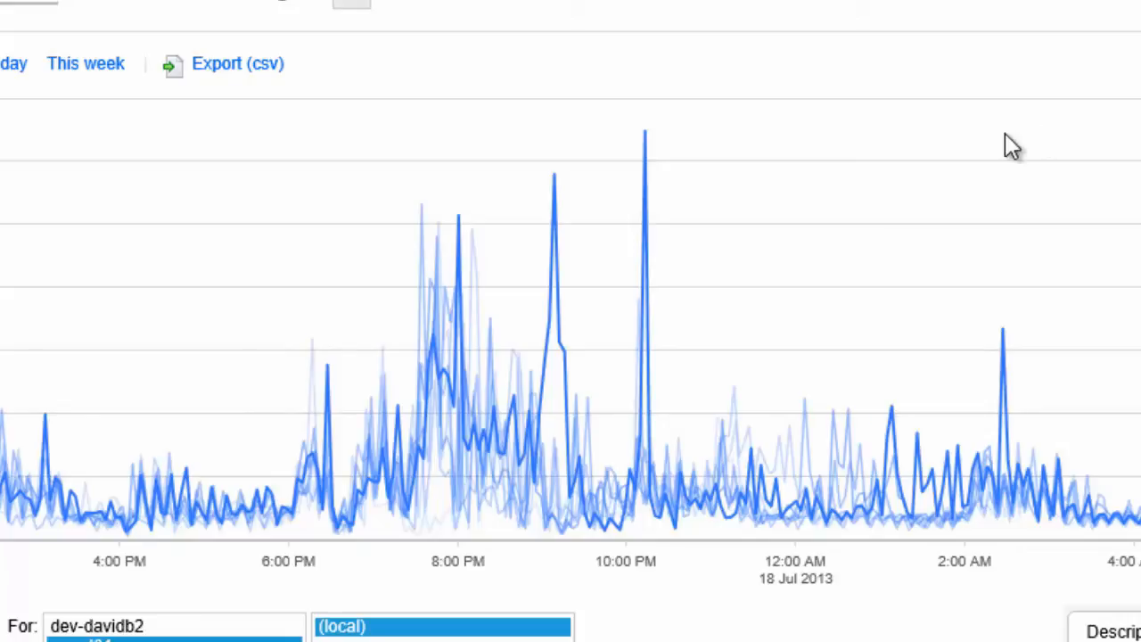
{"action": "mouse_move", "coordinate": [552, 175]}
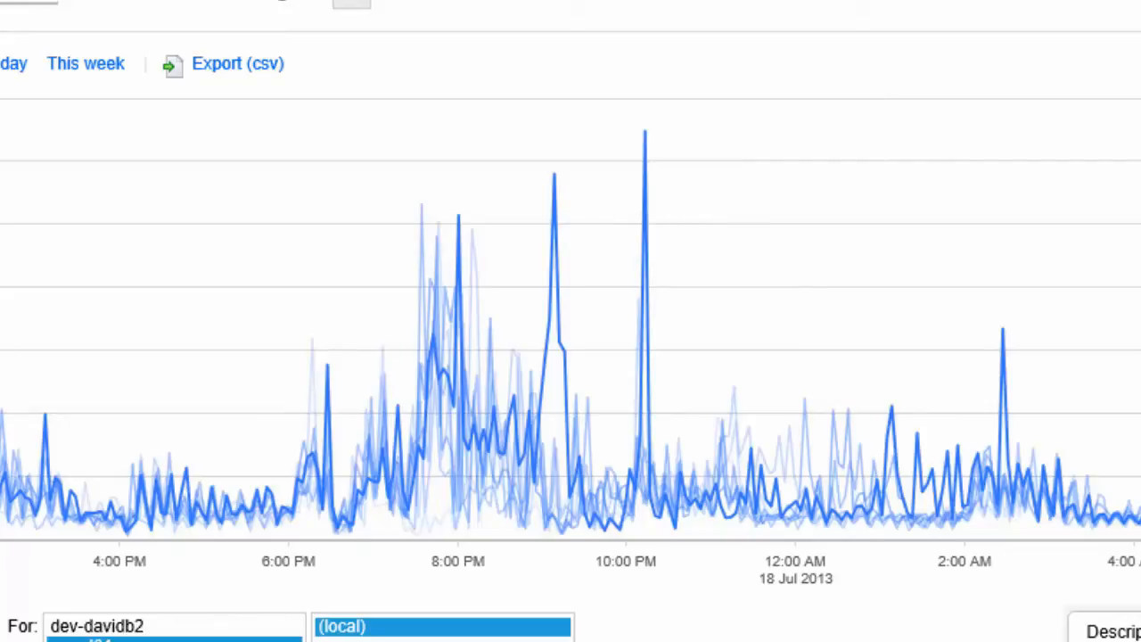
{"action": "mouse_move", "coordinate": [577, 409]}
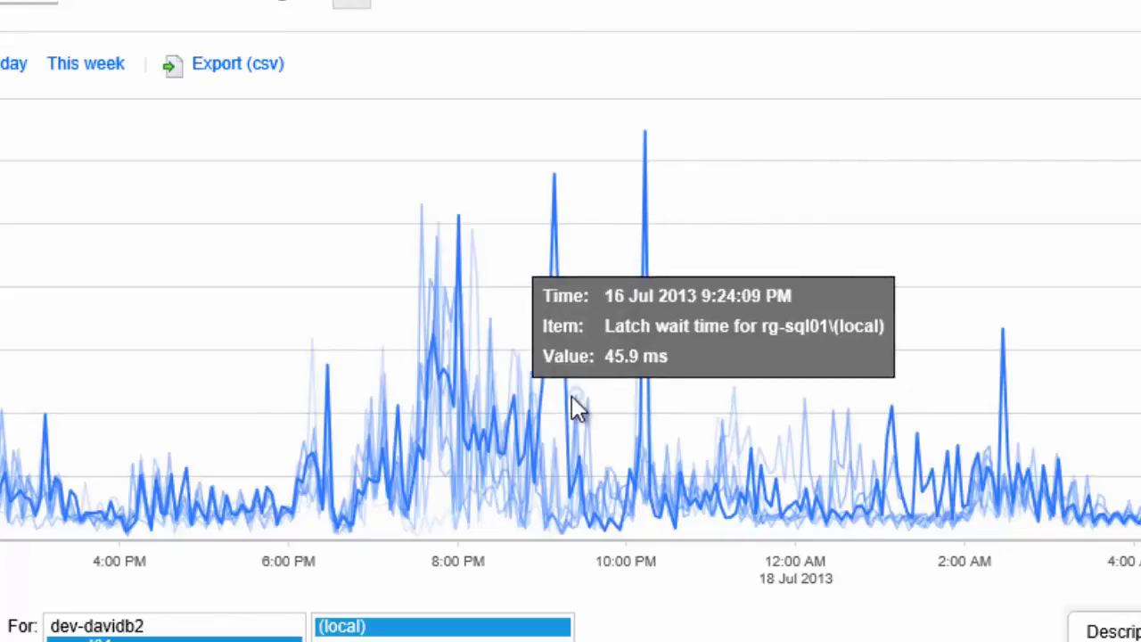
{"action": "mouse_move", "coordinate": [553, 175]}
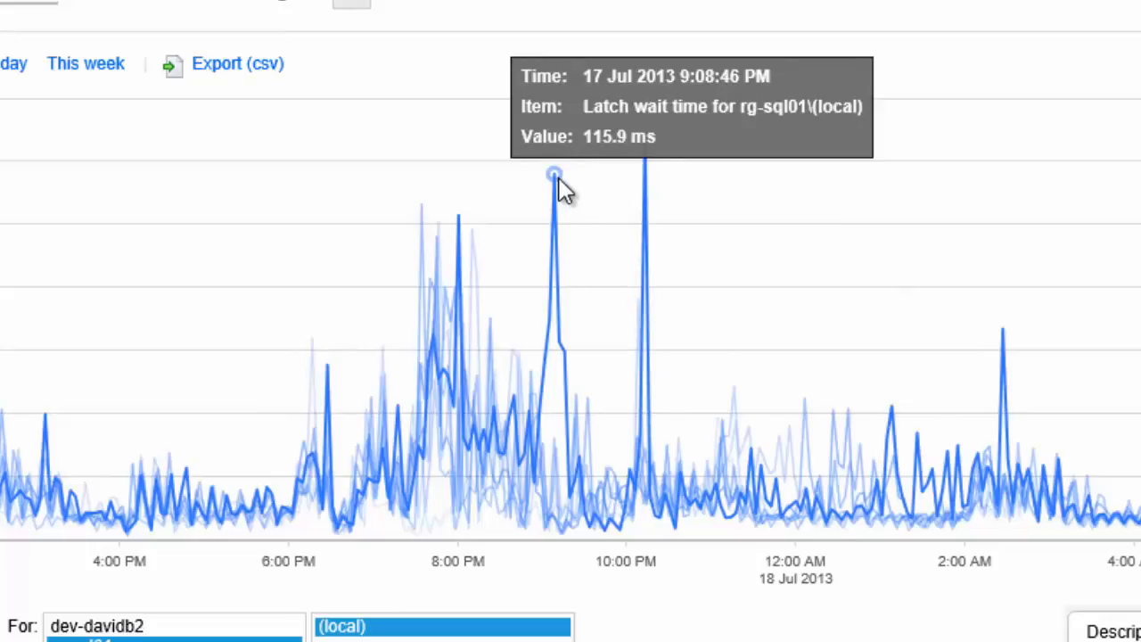
{"action": "mouse_move", "coordinate": [513, 495]}
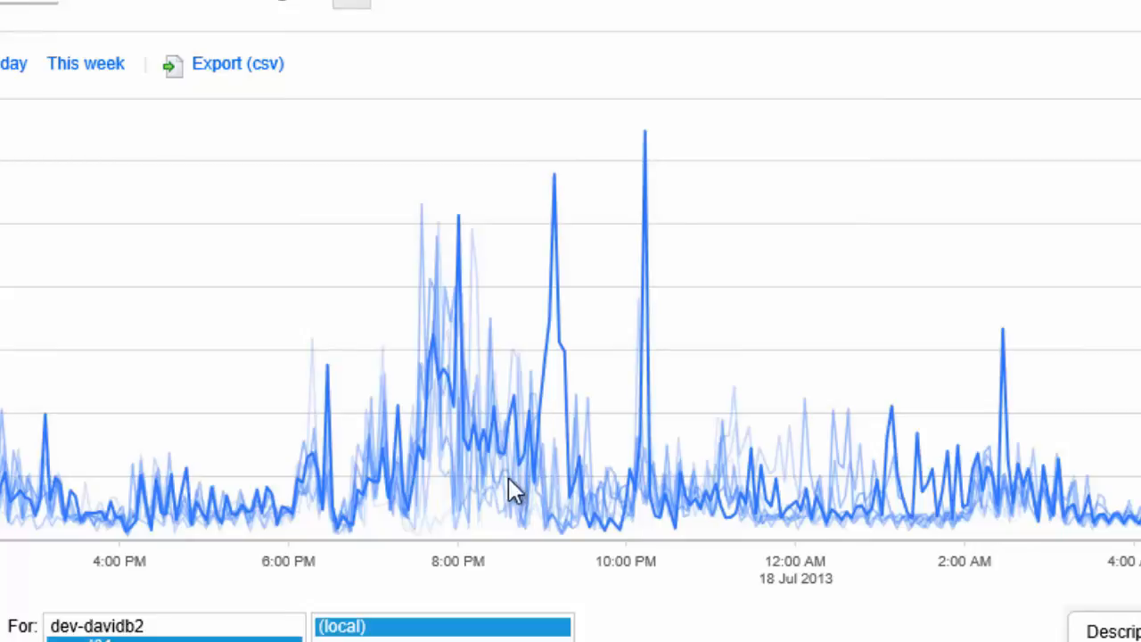
{"action": "mouse_move", "coordinate": [599, 520]}
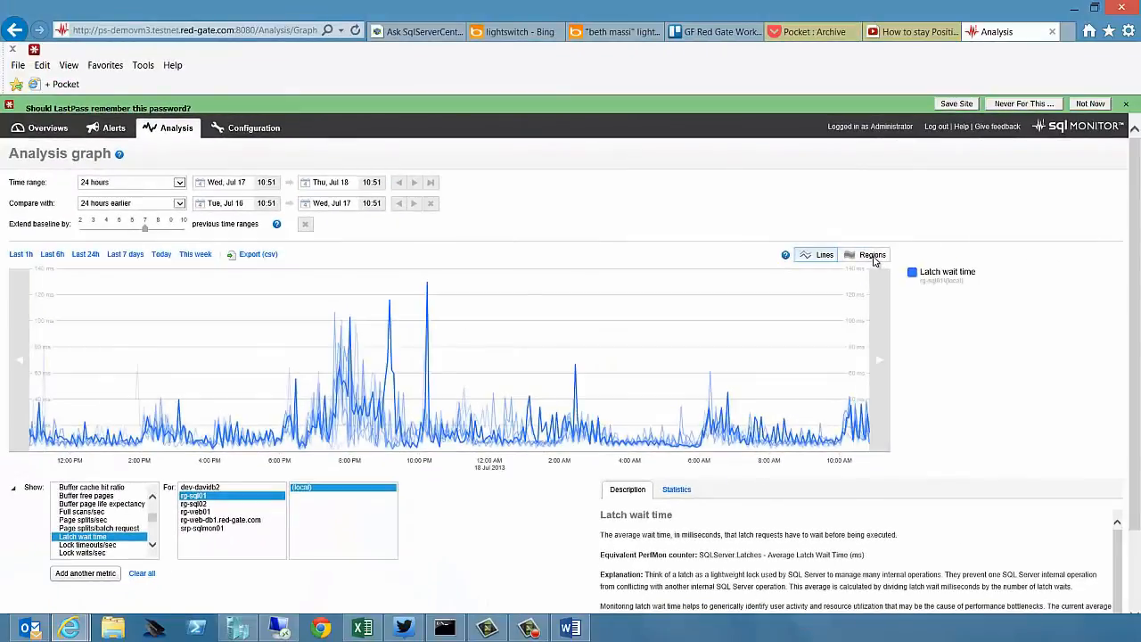
{"action": "left_click", "coordinate": [872, 255]}
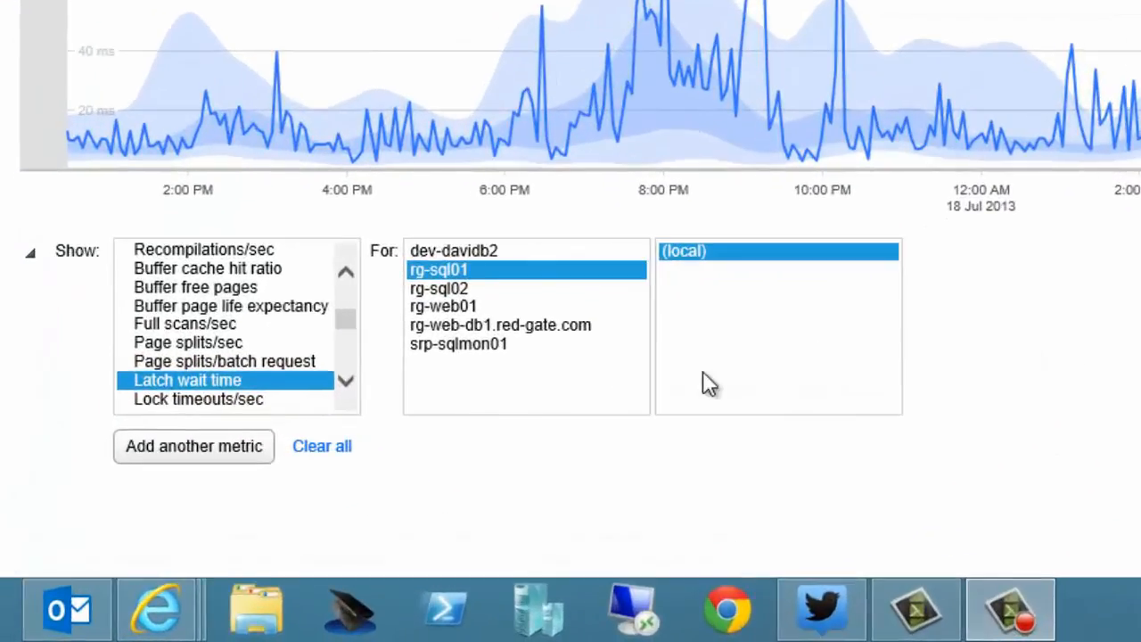
Add Full scans/sec for rg-sql01 as a second metric on the latch wait graph.
{"action": "left_click", "coordinate": [193, 446]}
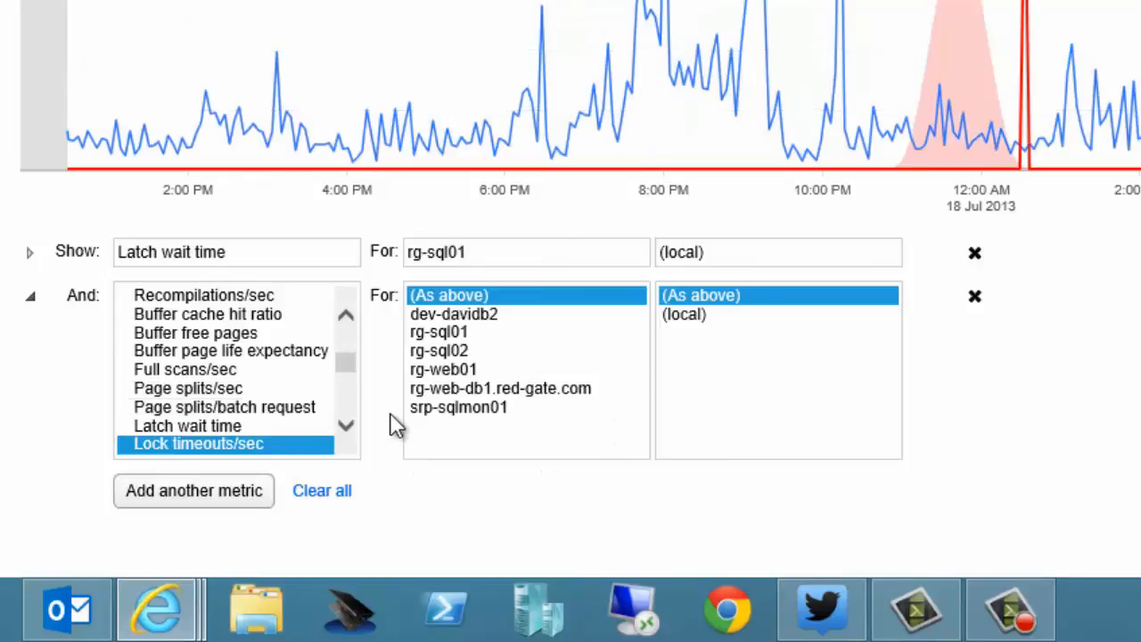
{"action": "scroll", "scroll_direction": "down", "scroll_amount": 3}
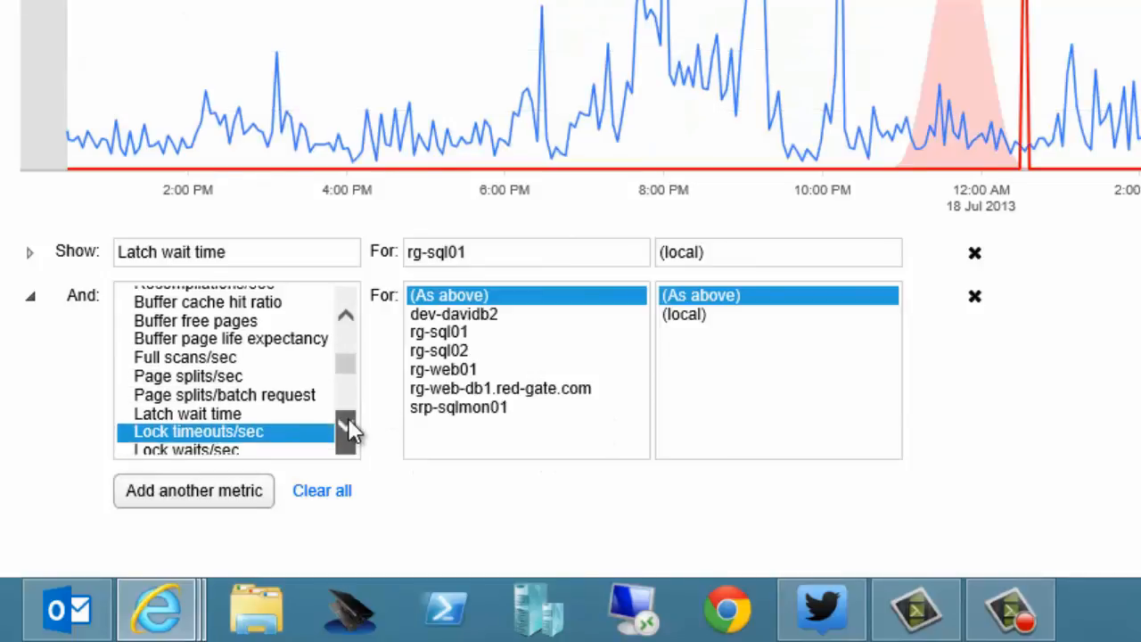
{"action": "scroll", "scroll_direction": "down", "scroll_amount": 3}
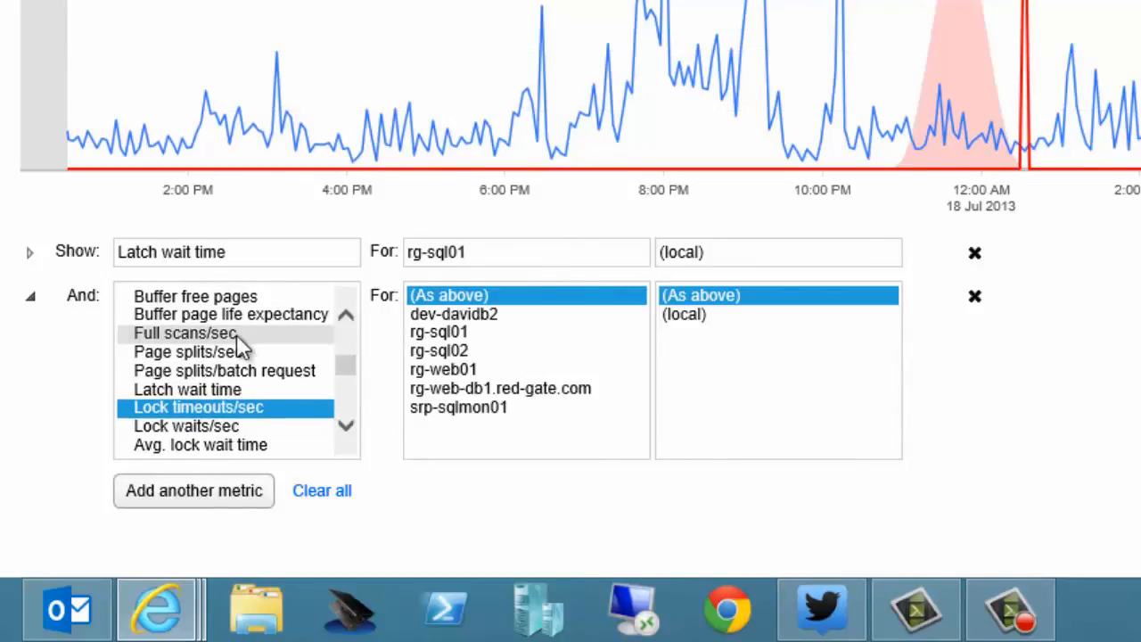
{"action": "left_click", "coordinate": [184, 333]}
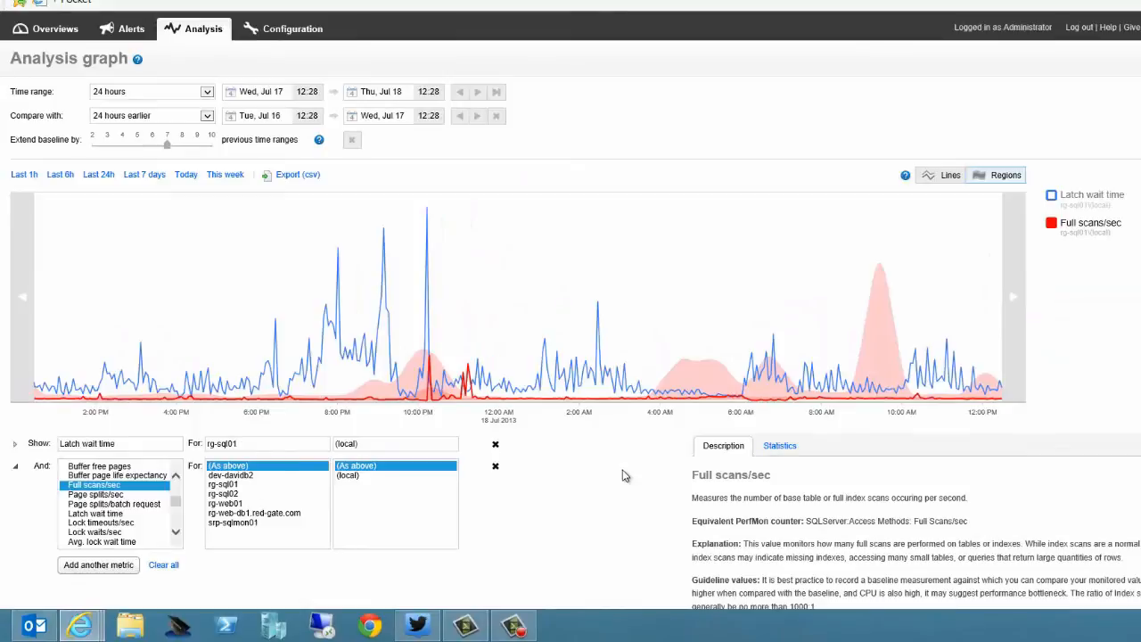
{"action": "mouse_move", "coordinate": [482, 430]}
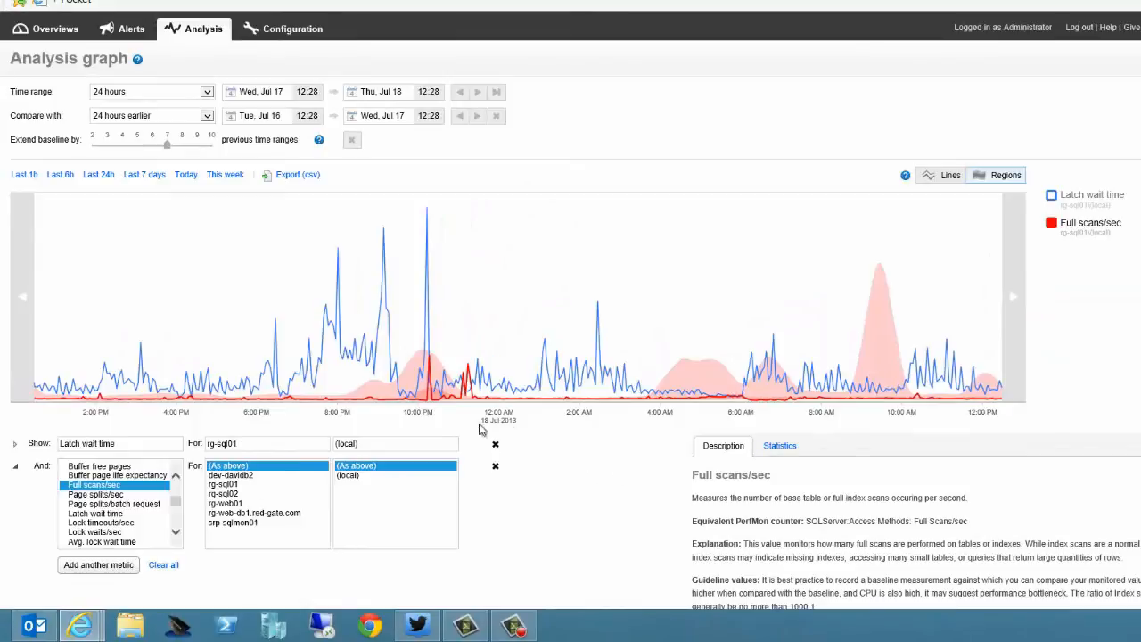
{"action": "mouse_move", "coordinate": [435, 343]}
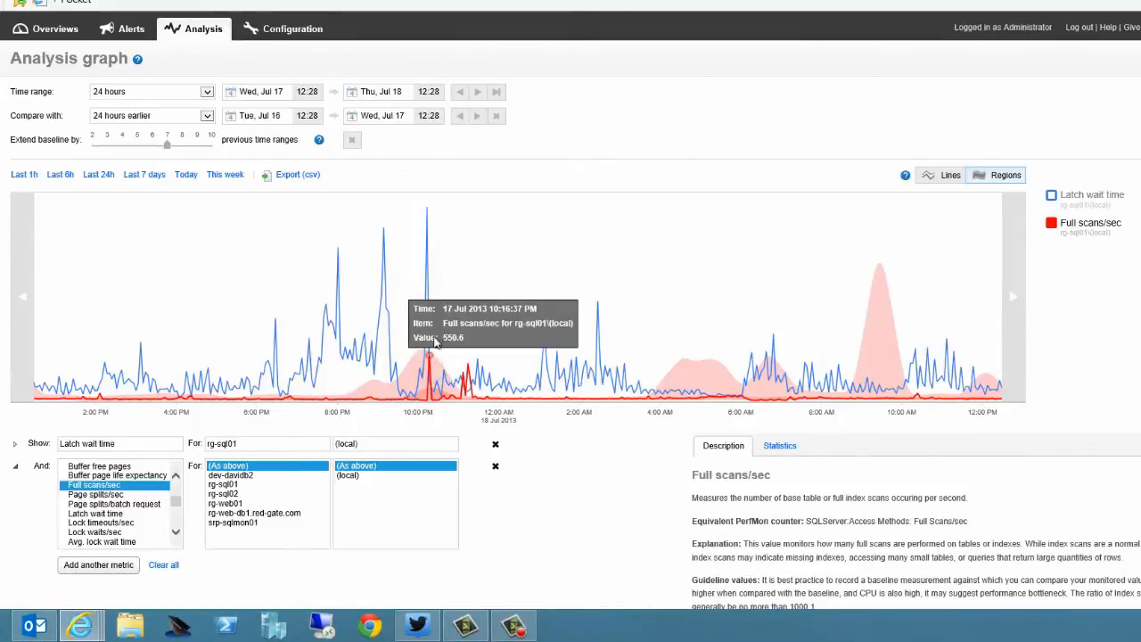
{"action": "mouse_move", "coordinate": [427, 212]}
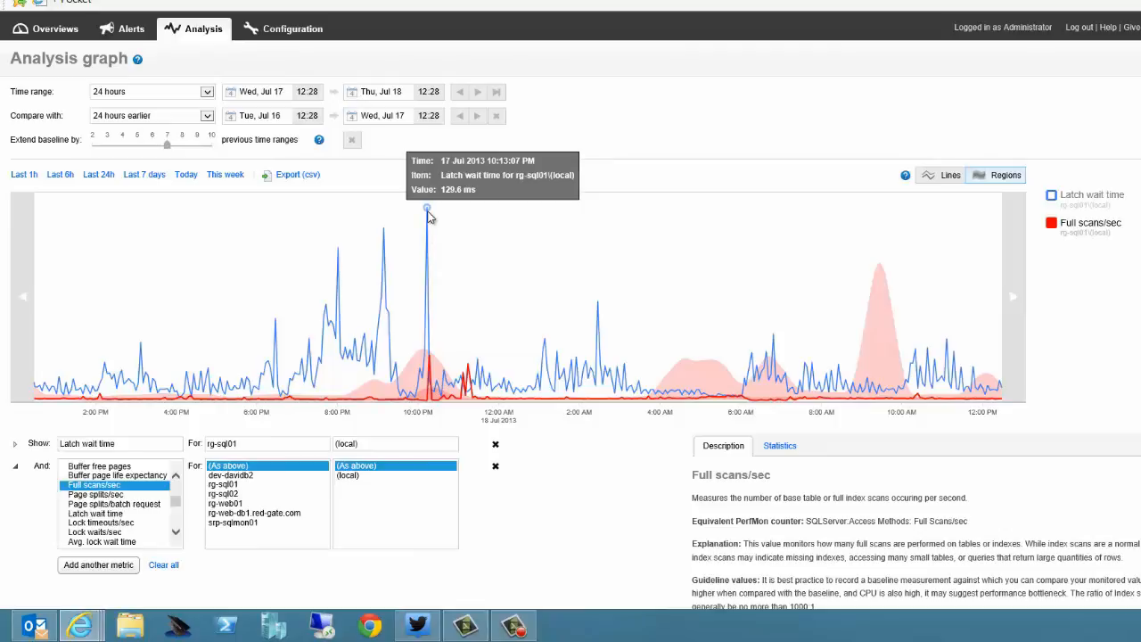
{"action": "mouse_move", "coordinate": [457, 331]}
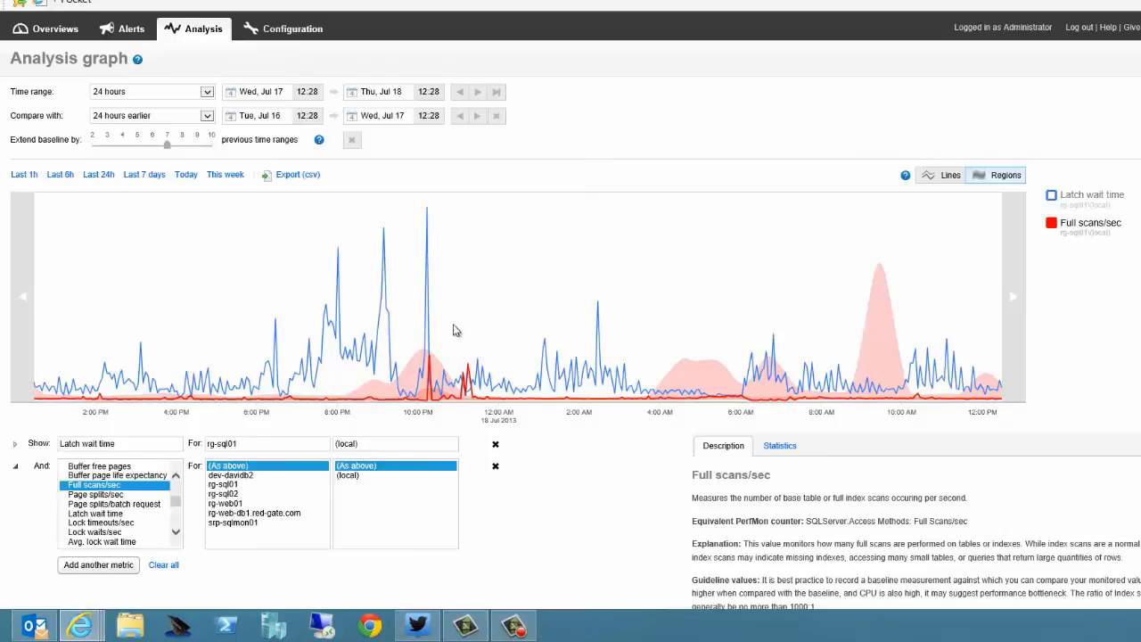
{"action": "mouse_move", "coordinate": [475, 321]}
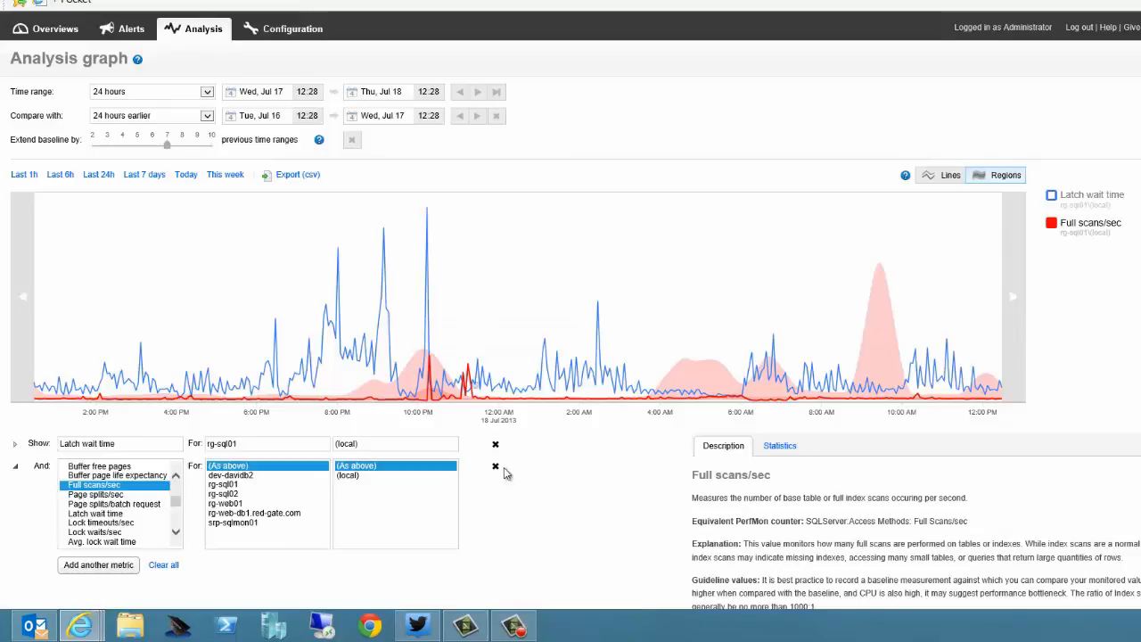
{"action": "mouse_move", "coordinate": [530, 529]}
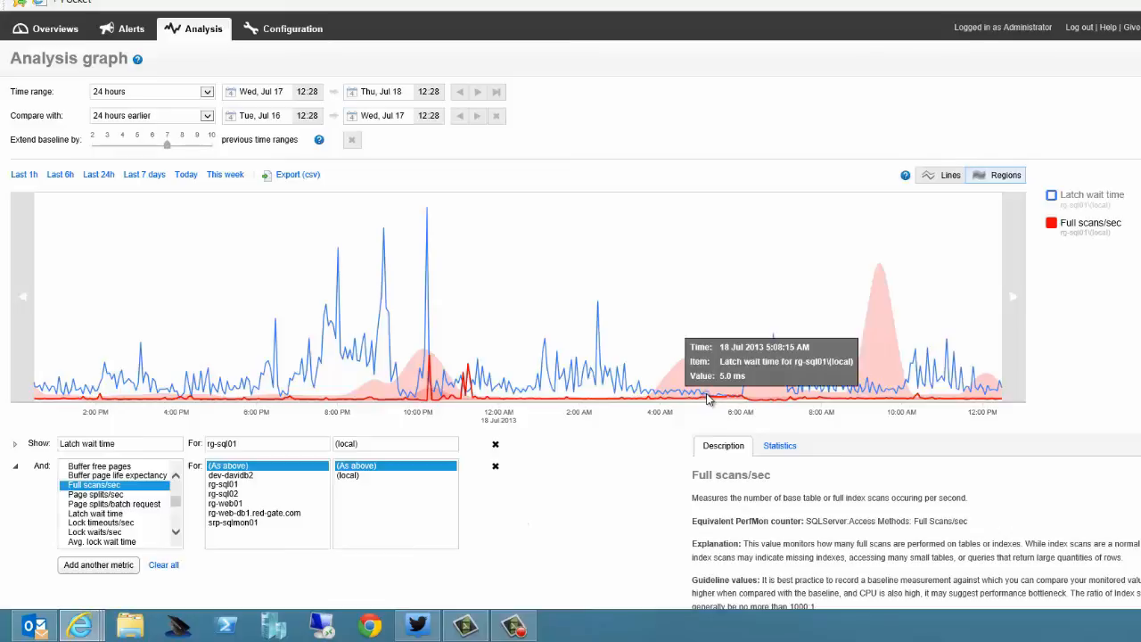
{"action": "mouse_move", "coordinate": [713, 384]}
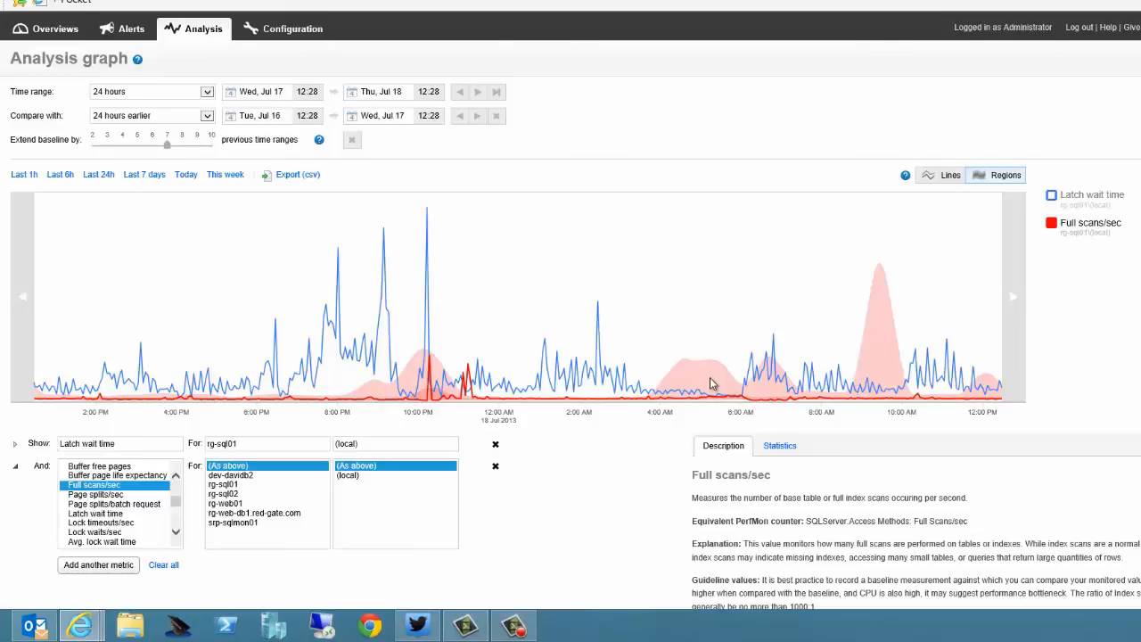